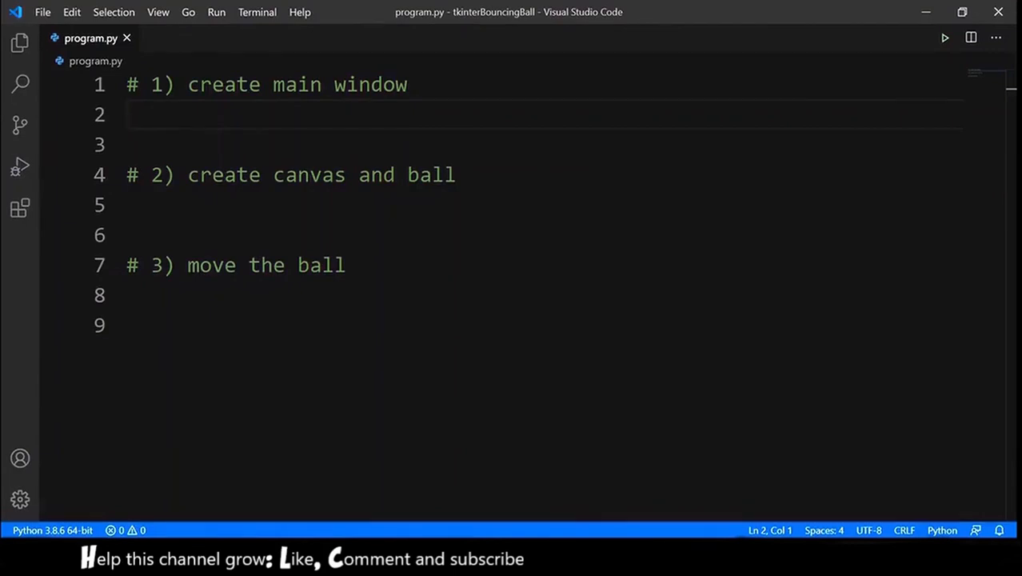
- Import tkinter, create tk = Tk() titled 'AllTech - Bouncing ball', non-resizable
{"action": "type", "text": "from tkinter"}
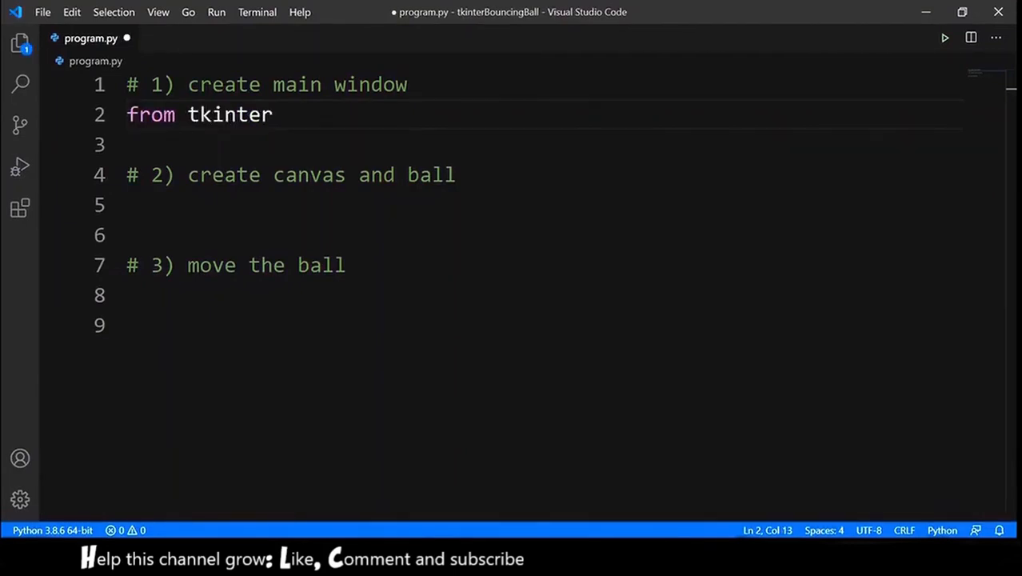
{"action": "type", "text": "import *"}
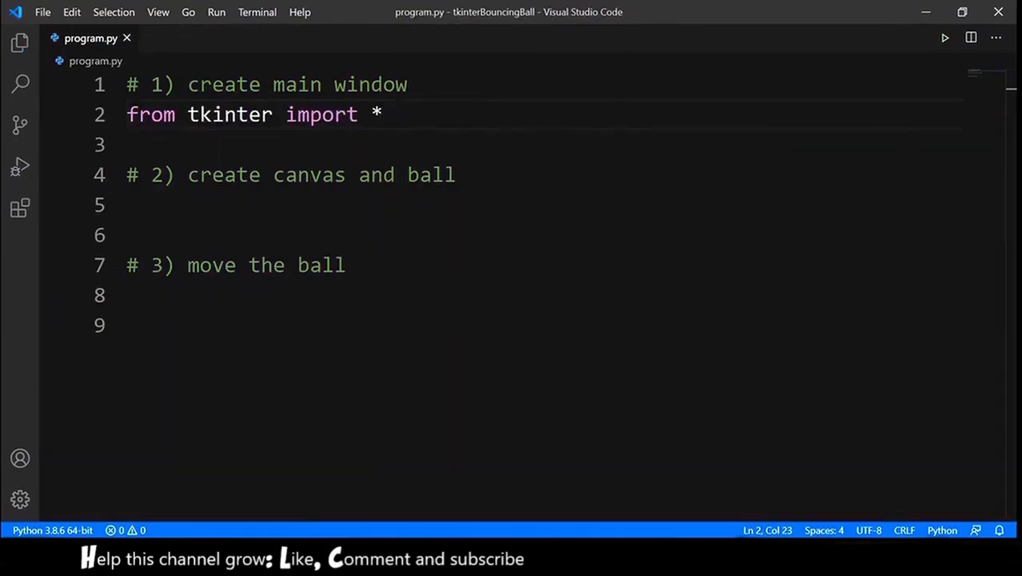
{"action": "key", "text": "Enter"}
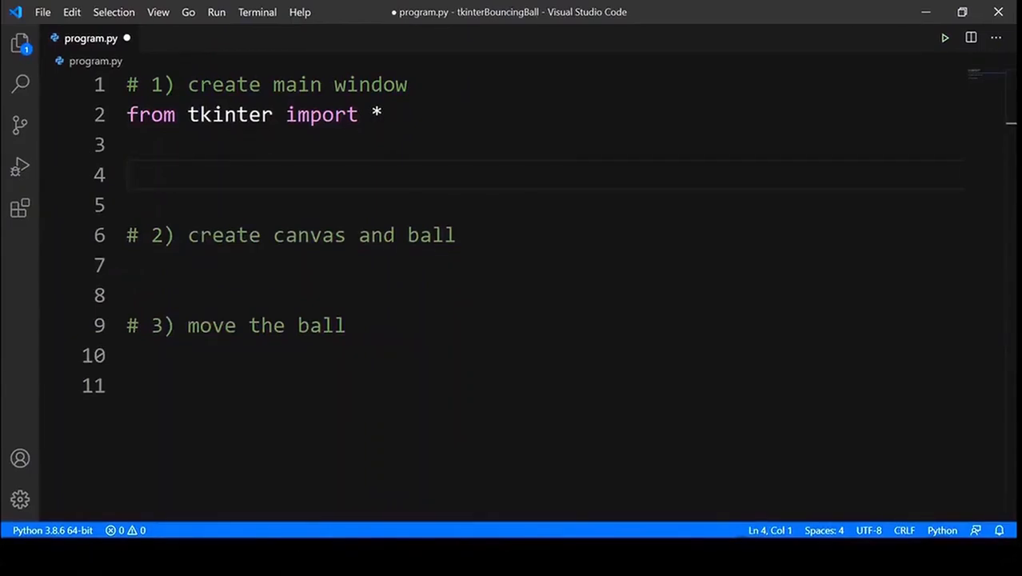
{"action": "type", "text": "tk ="}
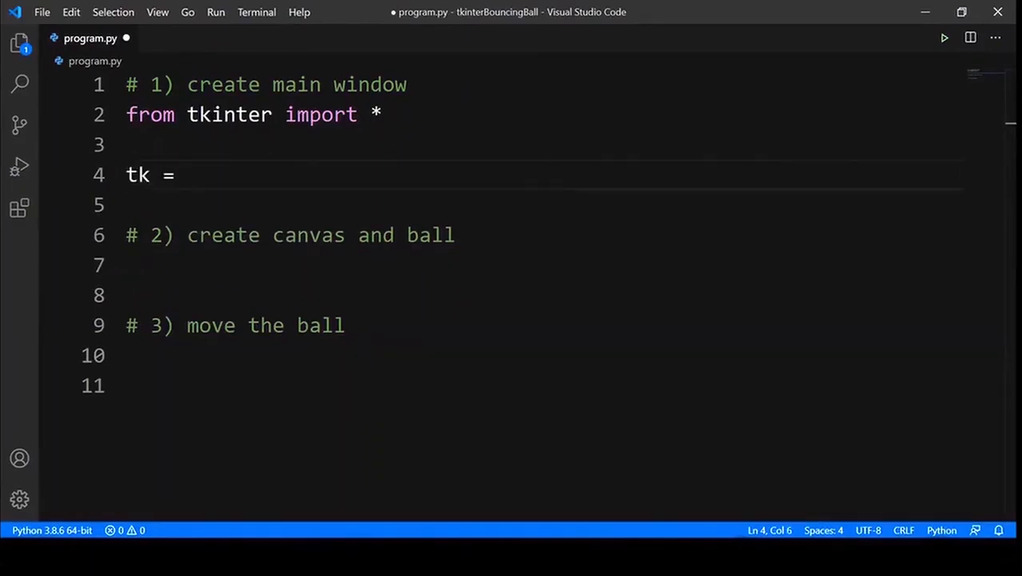
{"action": "type", "text": "Tk()"}
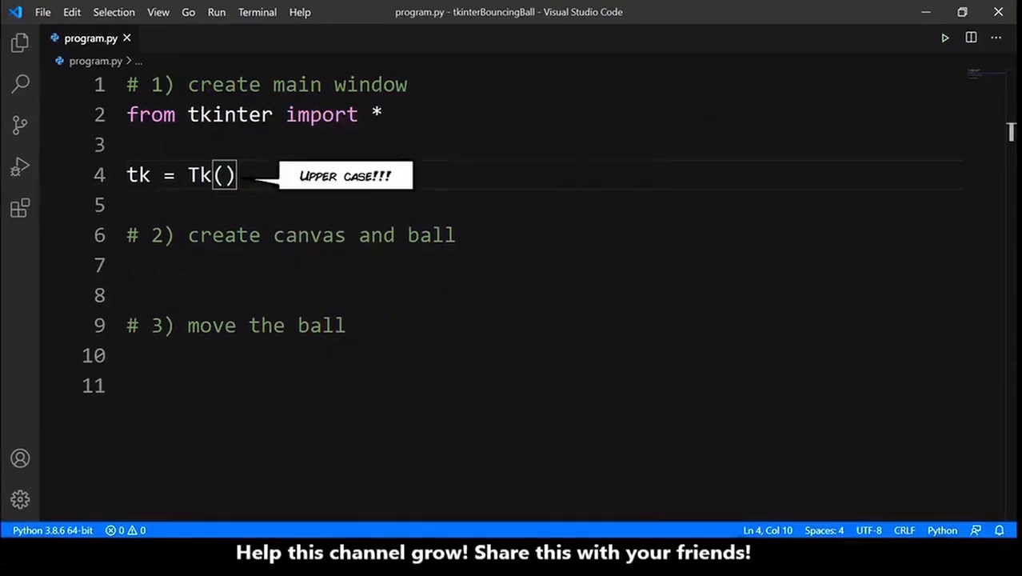
{"action": "type", "text": "tk.title('')"}
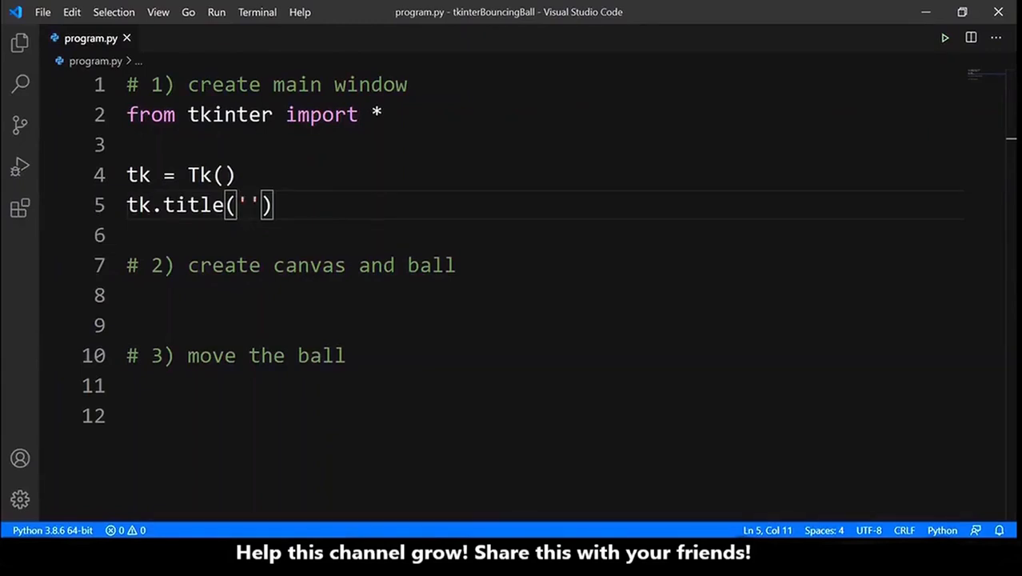
{"action": "type", "text": "AllTech - Bouncing ball"}
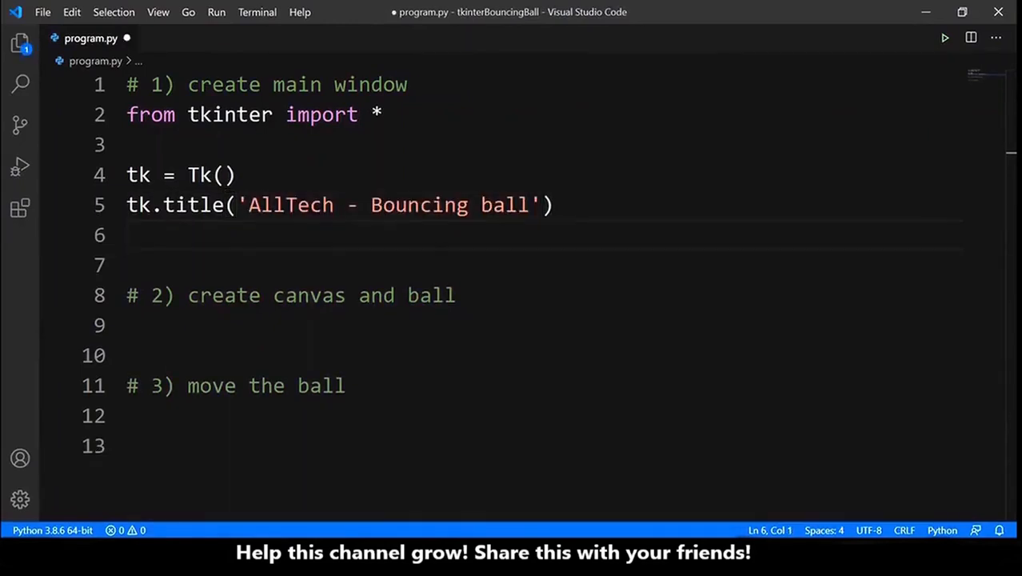
{"action": "type", "text": "tk.resizable()"}
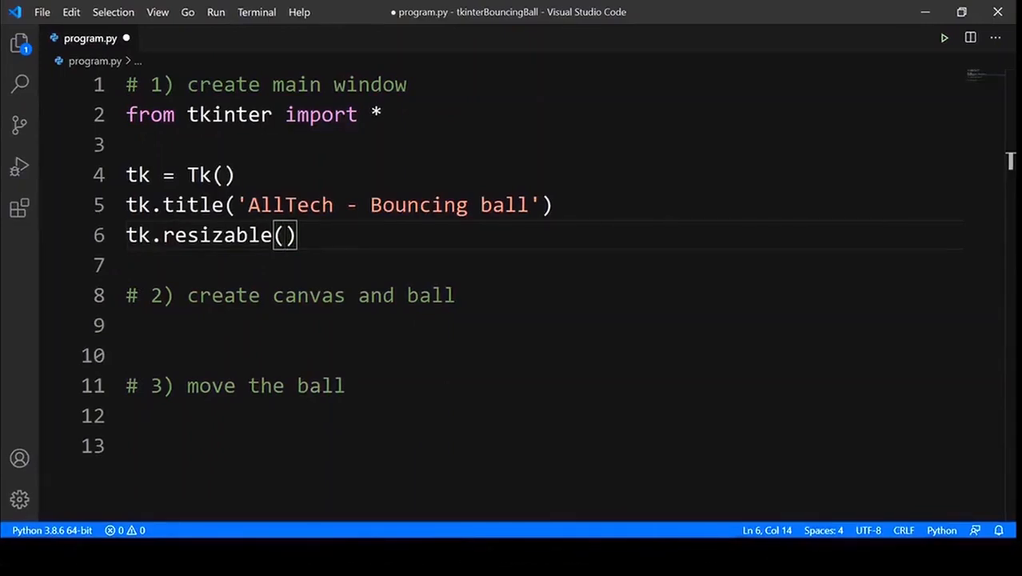
{"action": "type", "text": "False, False"}
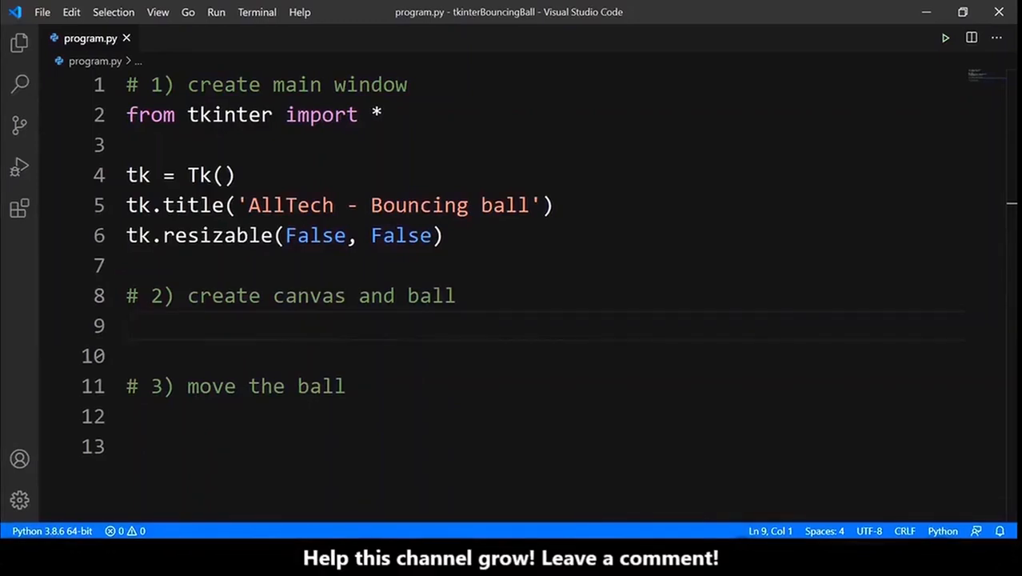
- Set WIDTH, HEIGHT = 400, 300, create canvas on tk with those sizes, and pack it
{"action": "type", "text": "WIDTH, HEIGHT ="}
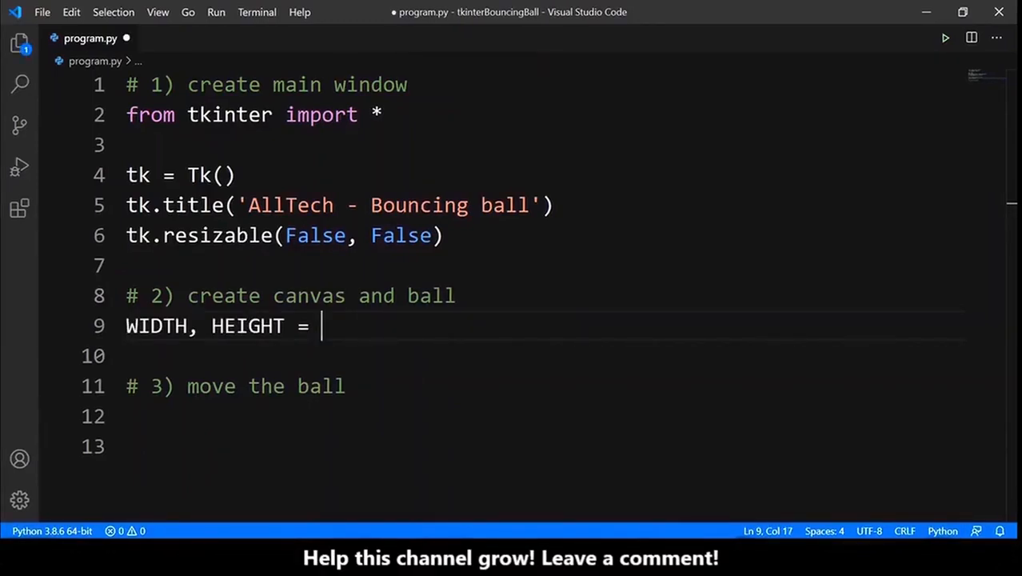
{"action": "type", "text": "400,"}
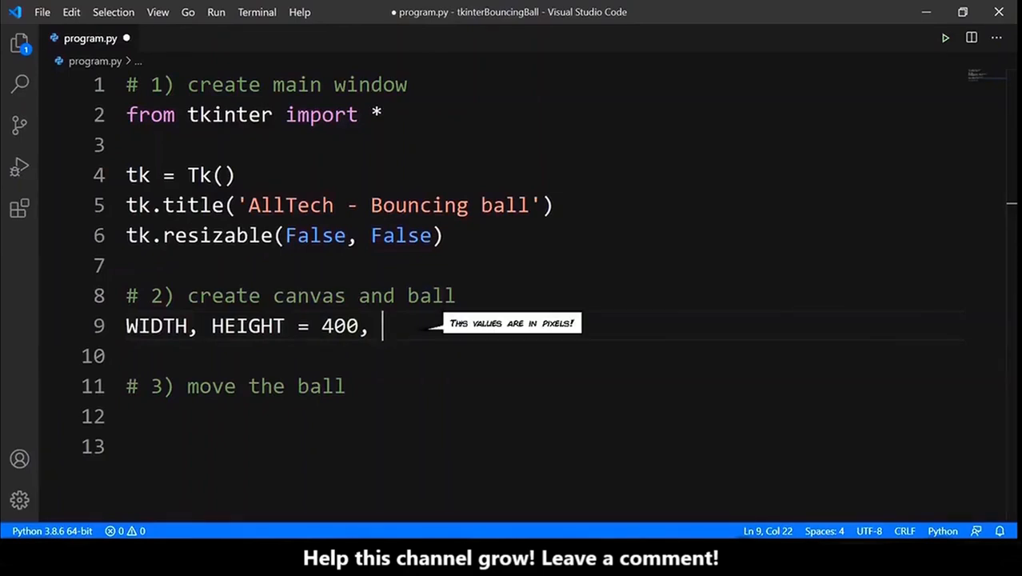
{"action": "type", "text": "300"}
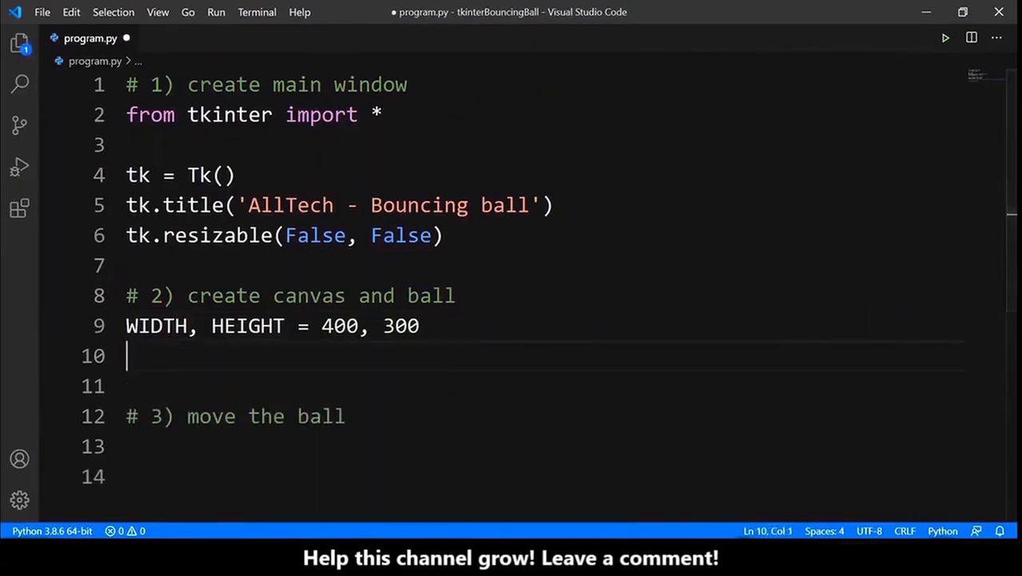
{"action": "type", "text": "canvas ="}
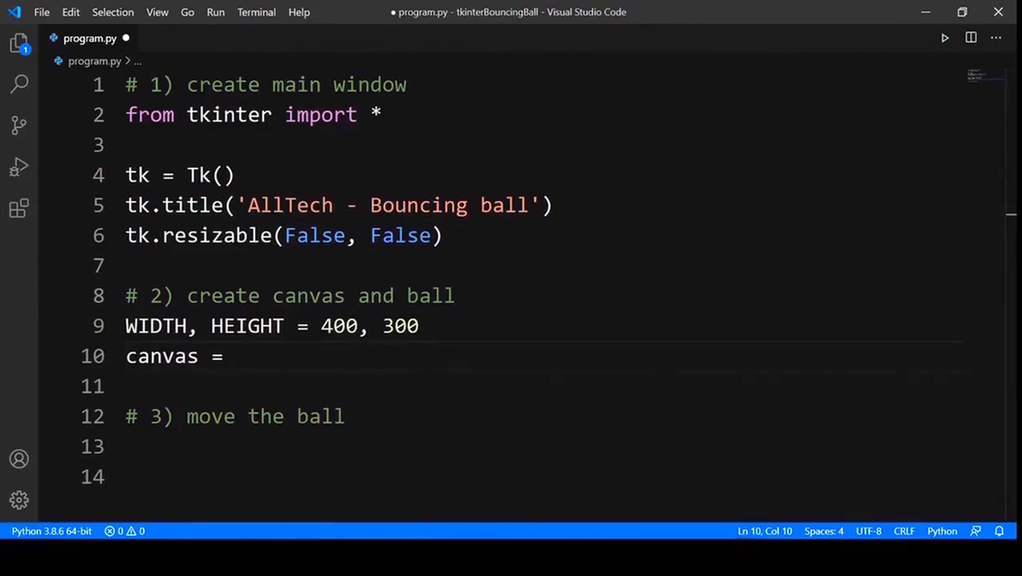
{"action": "type", "text": "Canvas("}
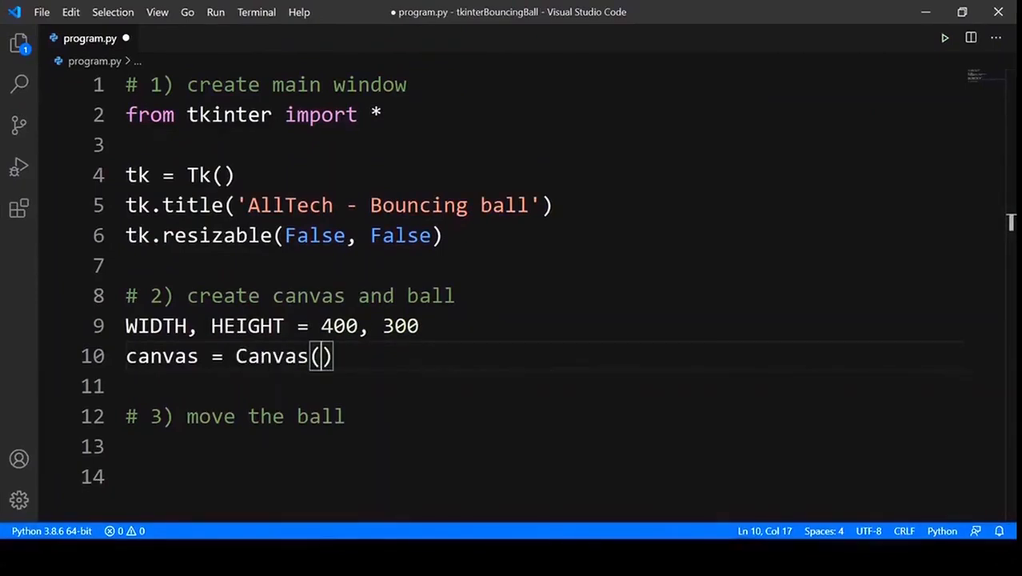
{"action": "type", "text": "tk,"}
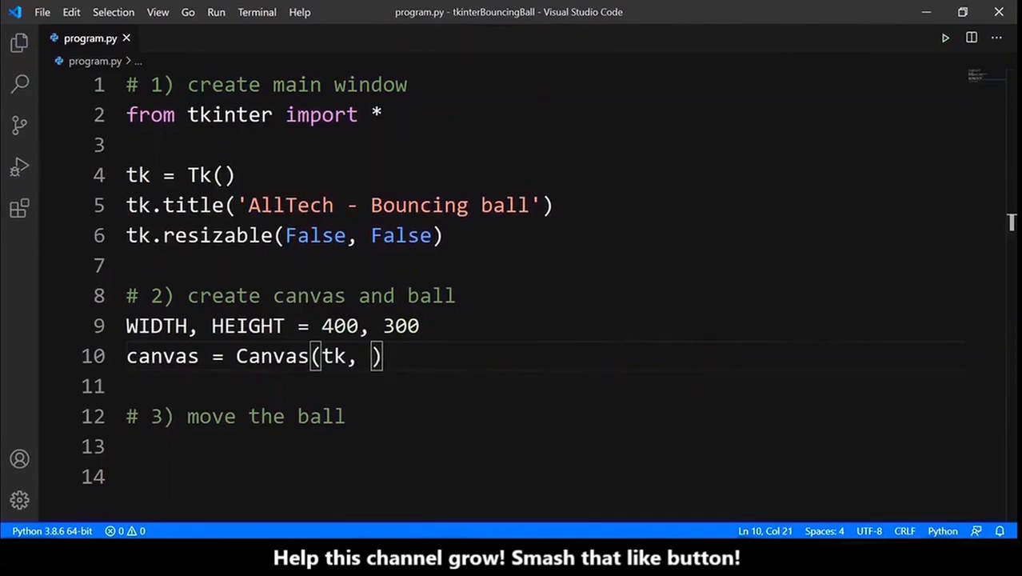
{"action": "type", "text": "width=WIDTH,"}
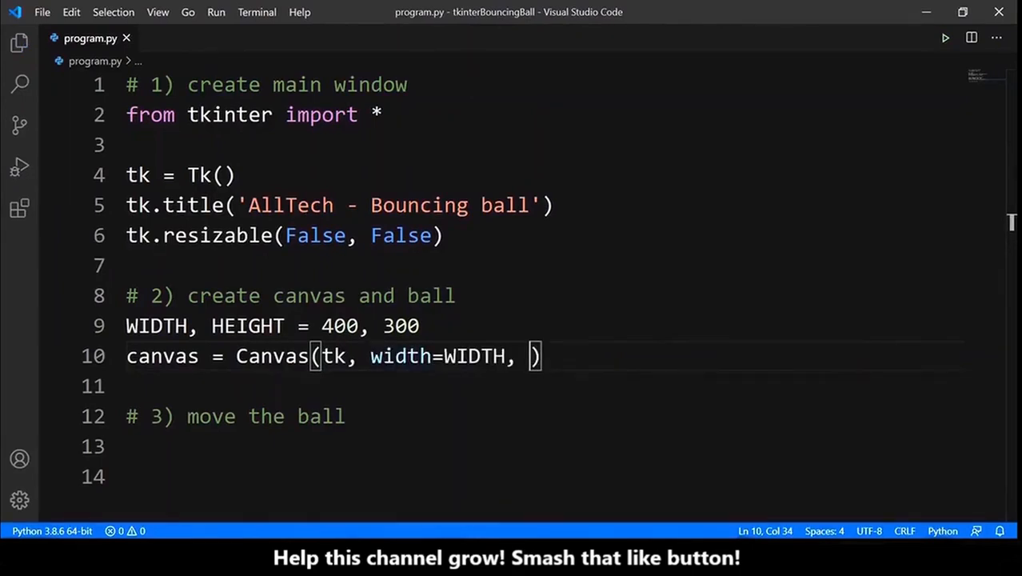
{"action": "type", "text": "height=HEIGHT"}
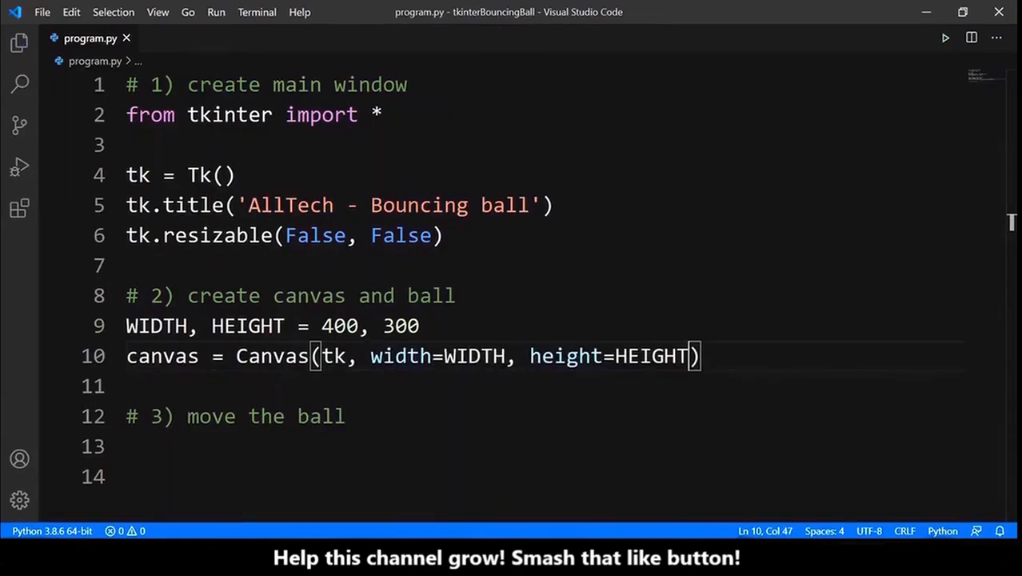
{"action": "type", "text": "canvas.pack()"}
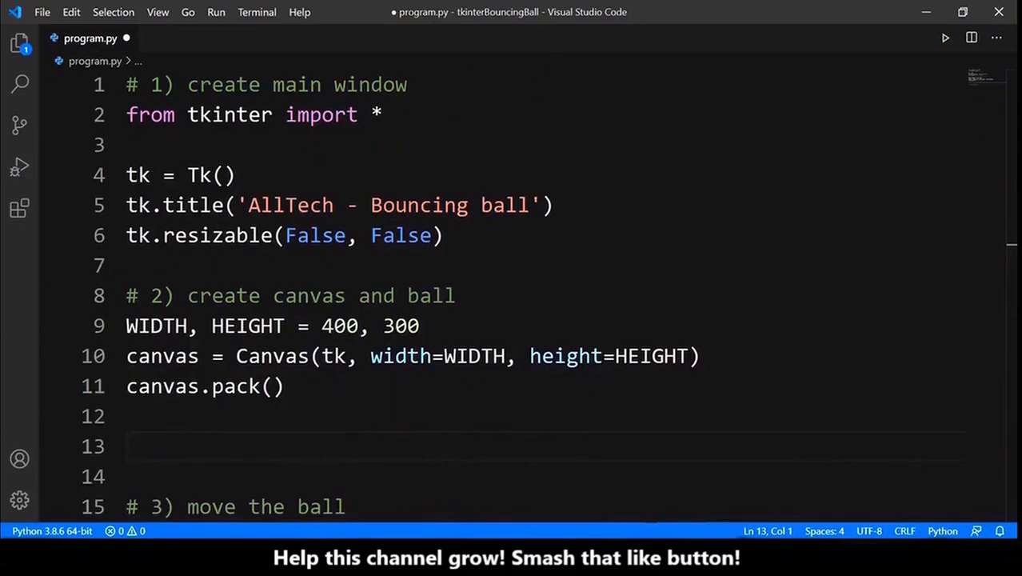
- Add ball = canvas.create_oval(10, 10, 50, 50, fill='black')
{"action": "type", "text": "ball ="}
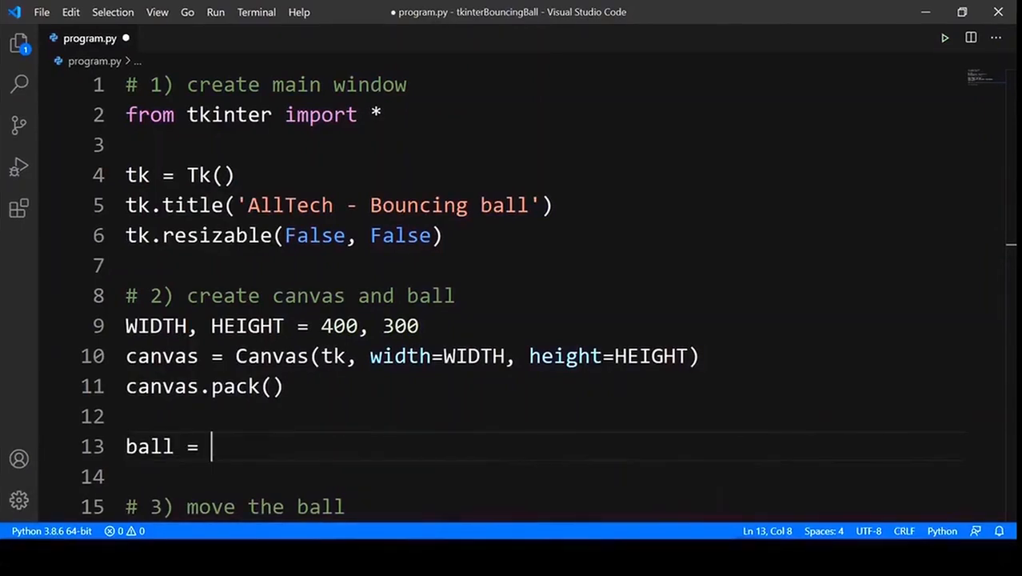
{"action": "type", "text": "canvas.create_oval(10, 10,"}
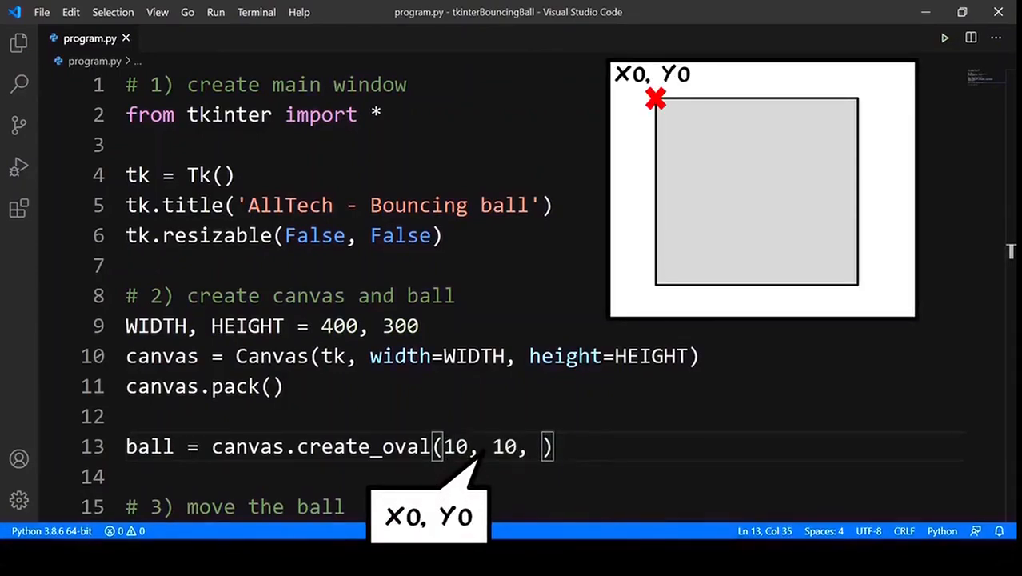
{"action": "type", "text": "50, 50,"}
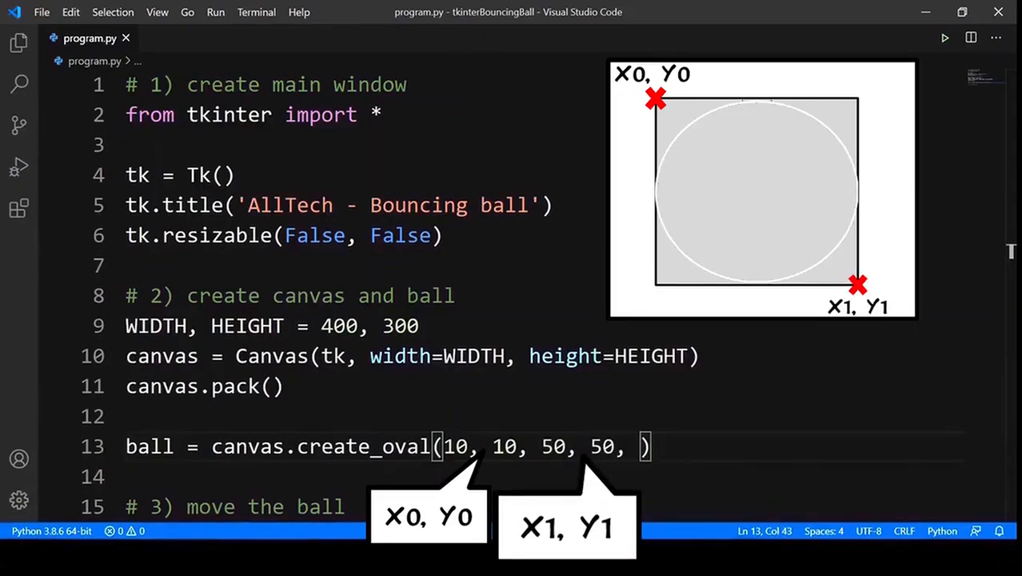
{"action": "type", "text": "fill='black'"}
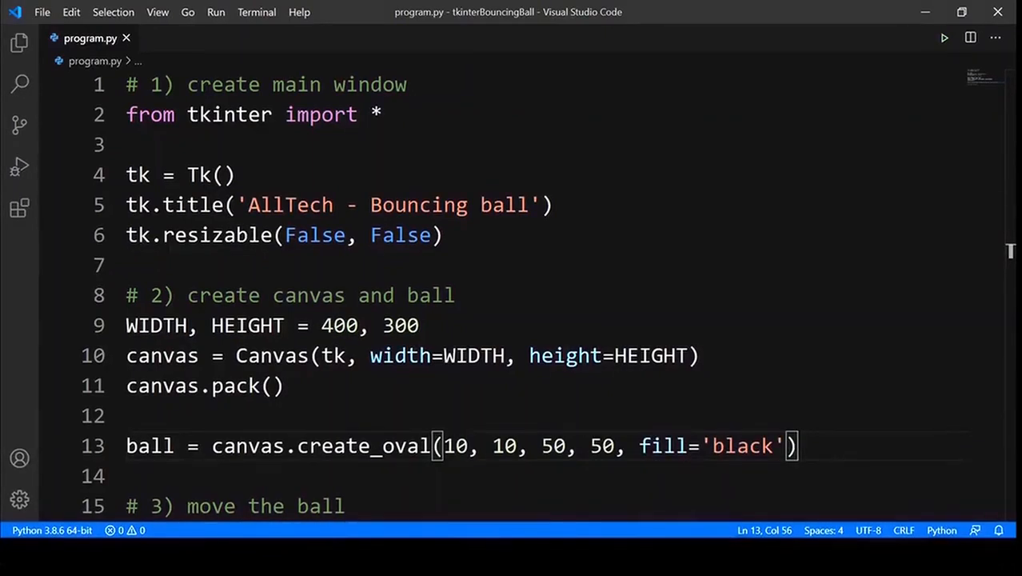
- Set xspeed = yspeed = 3 and define moveBall calling canvas.move(ball, xspeed, yspeed)
{"action": "scroll", "scroll_direction": "down", "scroll_amount": 3}
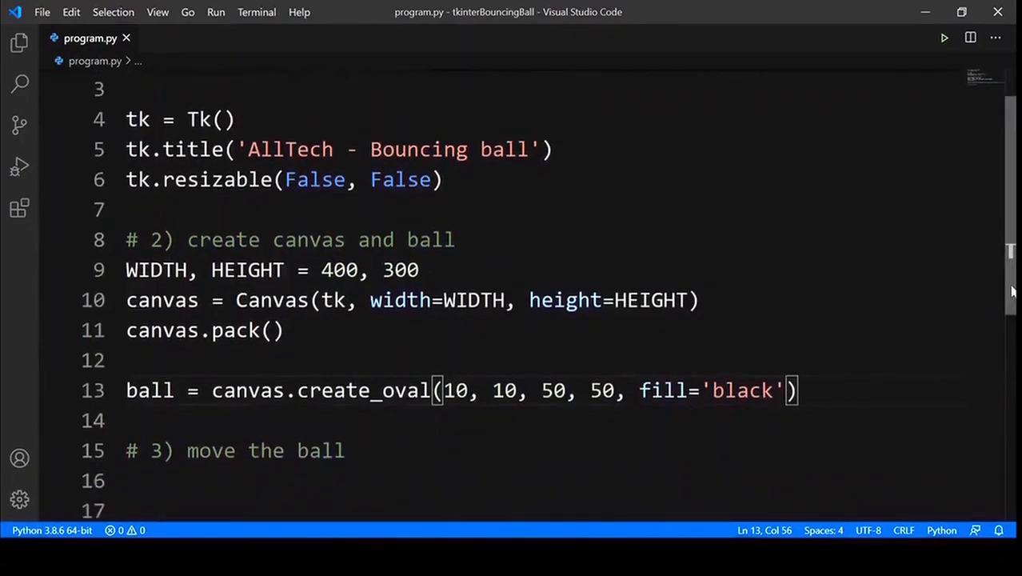
{"action": "scroll", "scroll_direction": "down", "scroll_amount": 3}
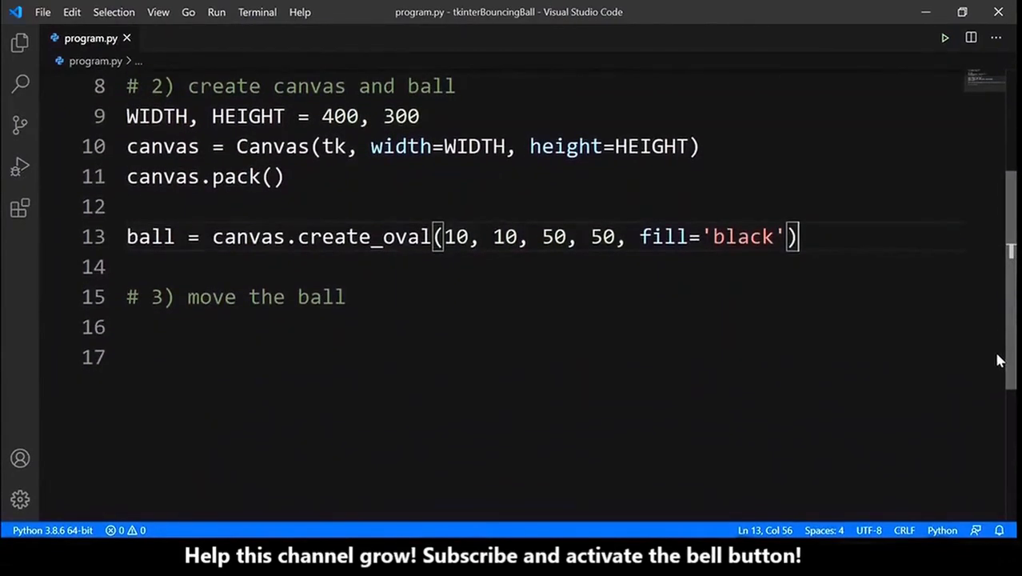
{"action": "type", "text": "xspeed = yspeed = 3"}
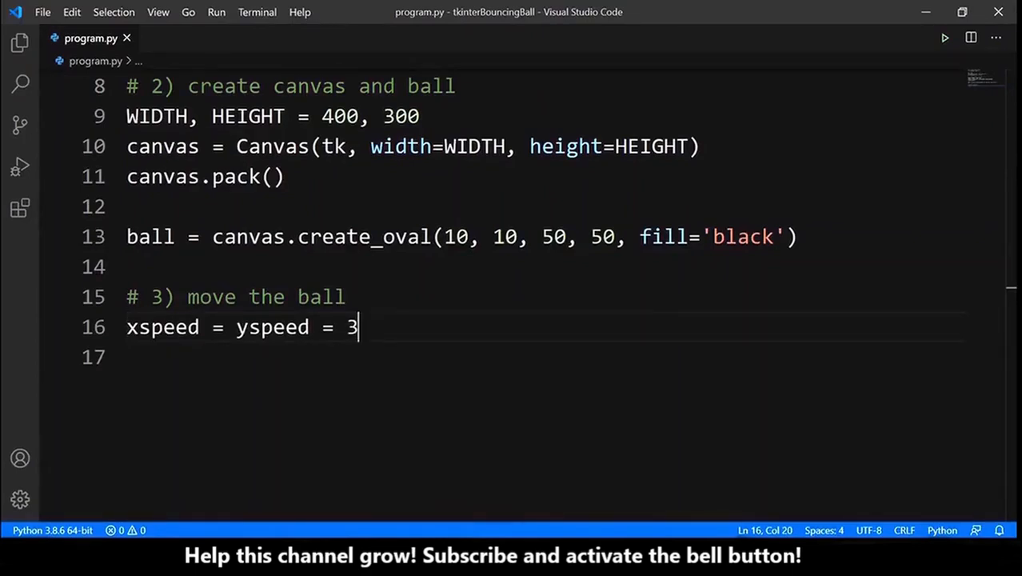
{"action": "type", "text": "def moveBall():"}
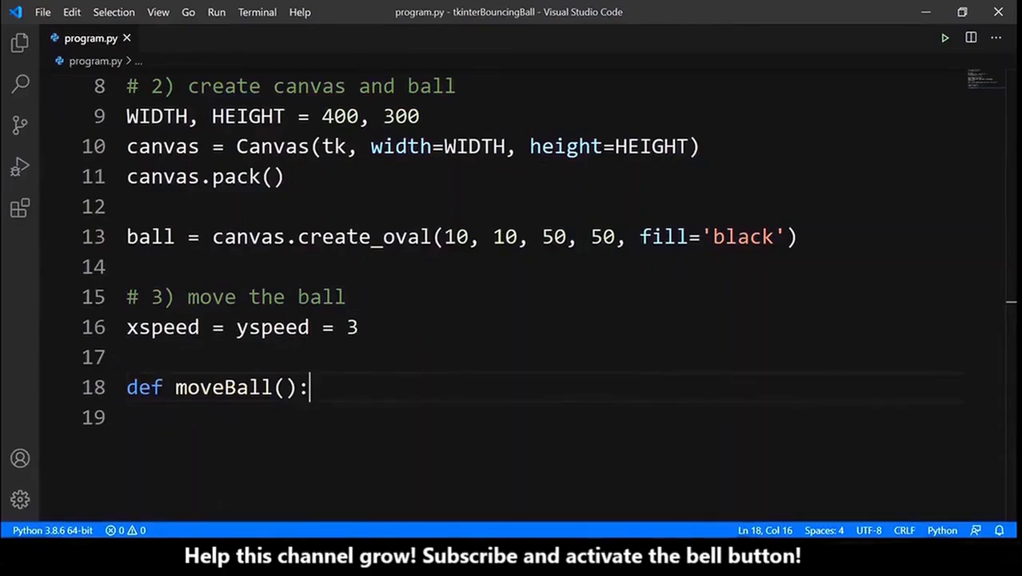
{"action": "key", "text": "Return"}
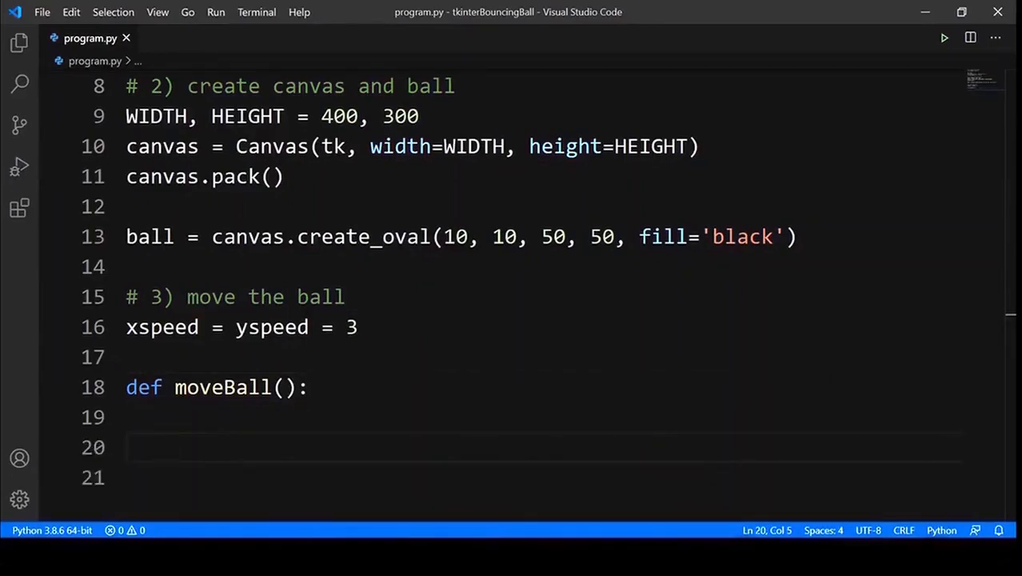
{"action": "type", "text": "canvas."}
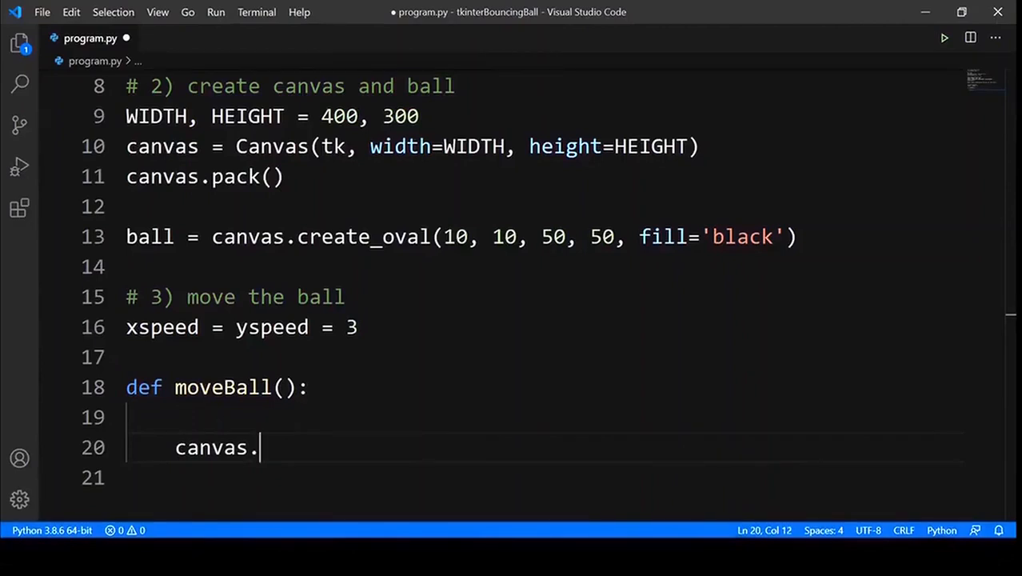
{"action": "type", "text": "move()"}
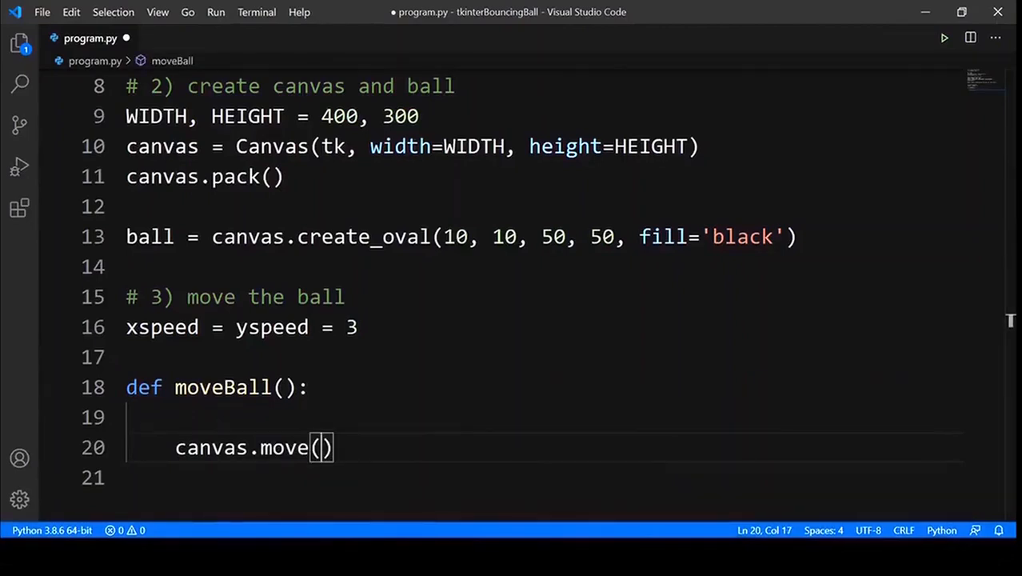
{"action": "type", "text": "ball,"}
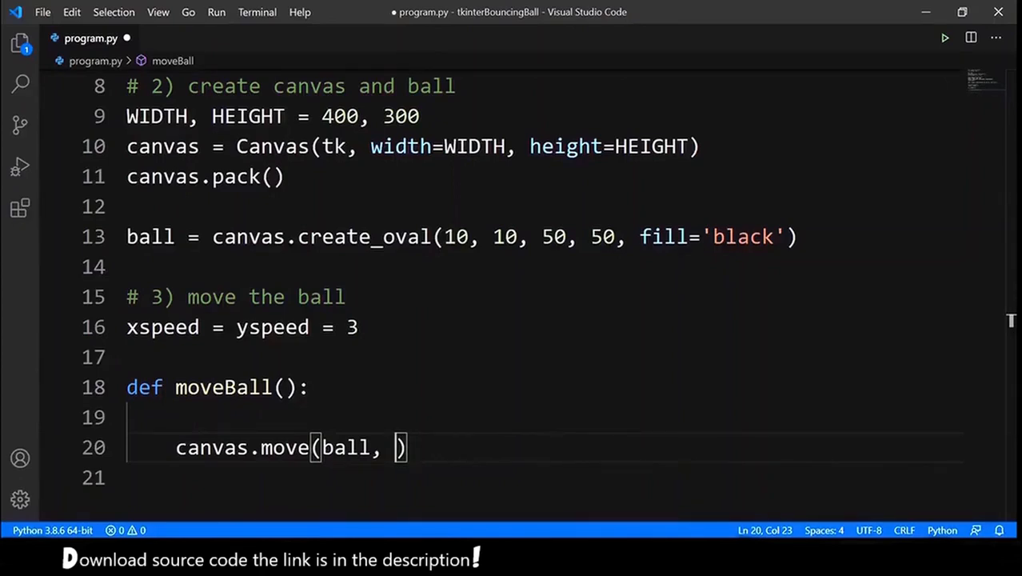
{"action": "type", "text": "xspeed"}
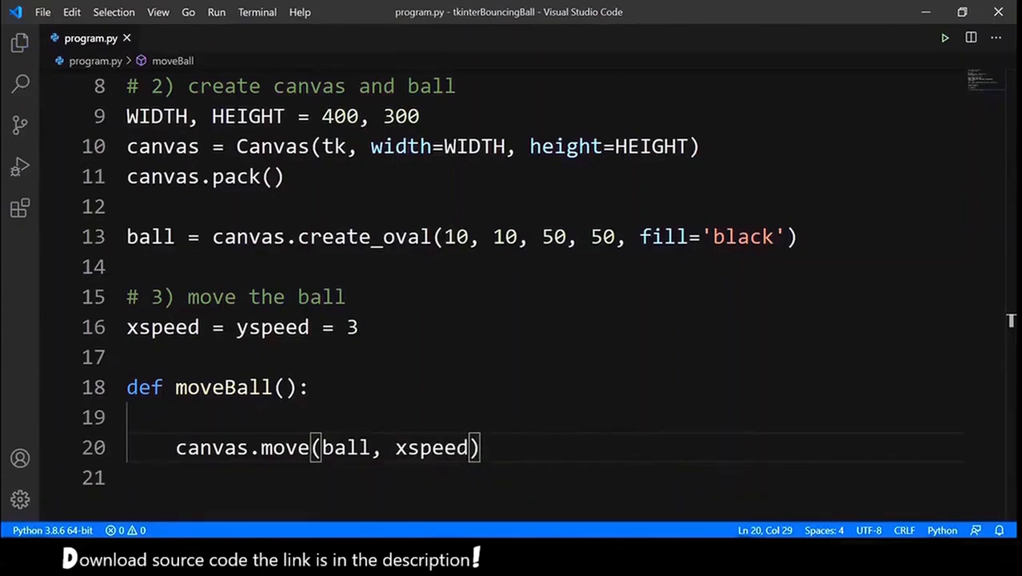
{"action": "type", "text": ", yspeed"}
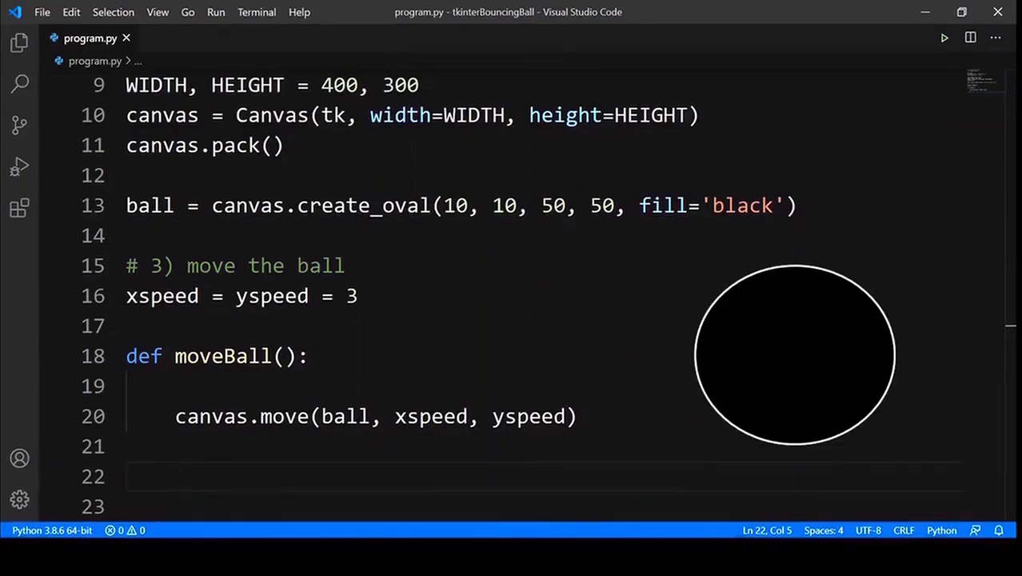
- Unpack canvas.coords(ball) into leftPos, topPos, rightPos, bottomPos inside moveBall
{"action": "type", "text": "(leftPos, topPos, )"}
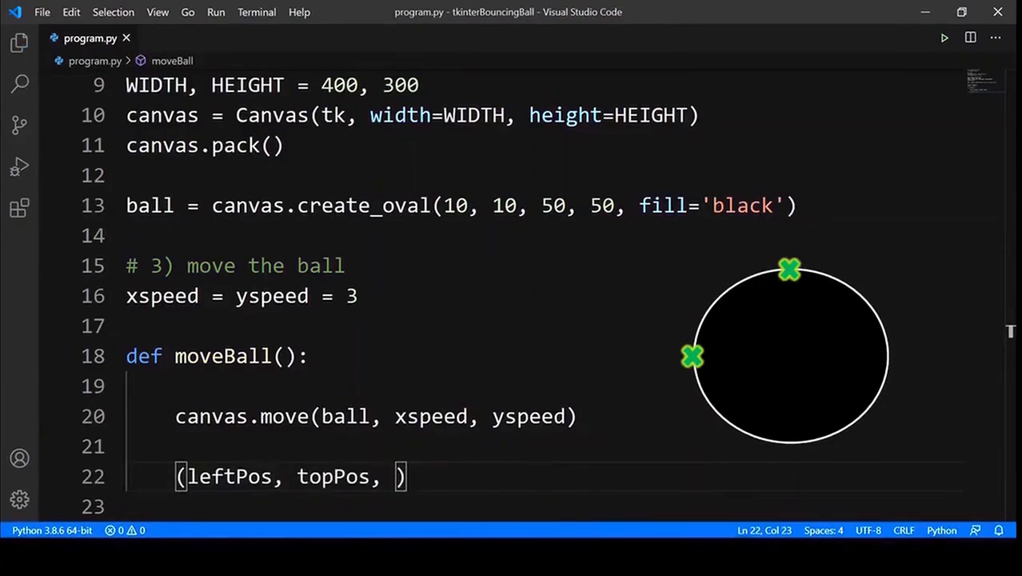
{"action": "type", "text": "rightPos, bottomPos"}
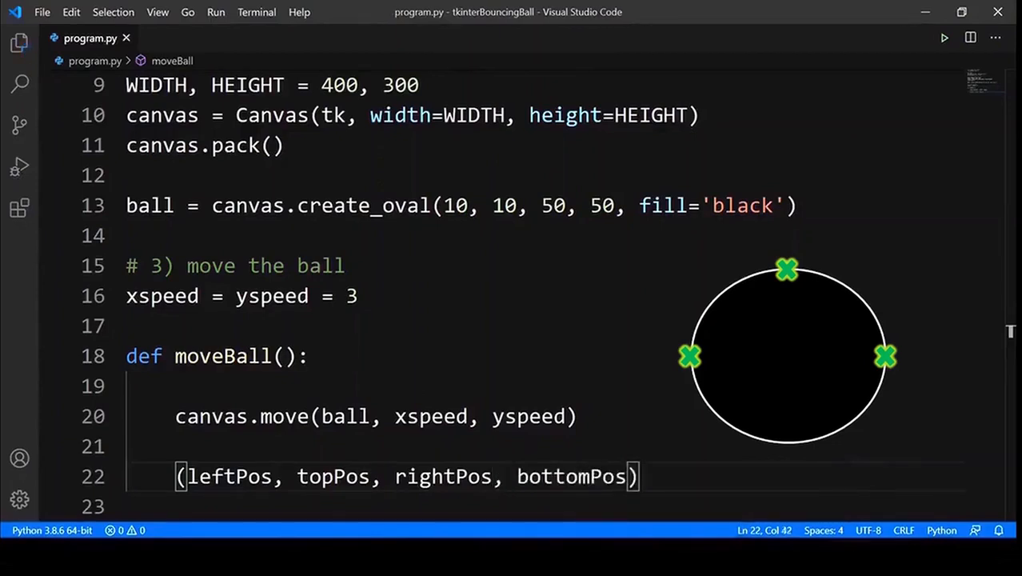
{"action": "type", "text": "="}
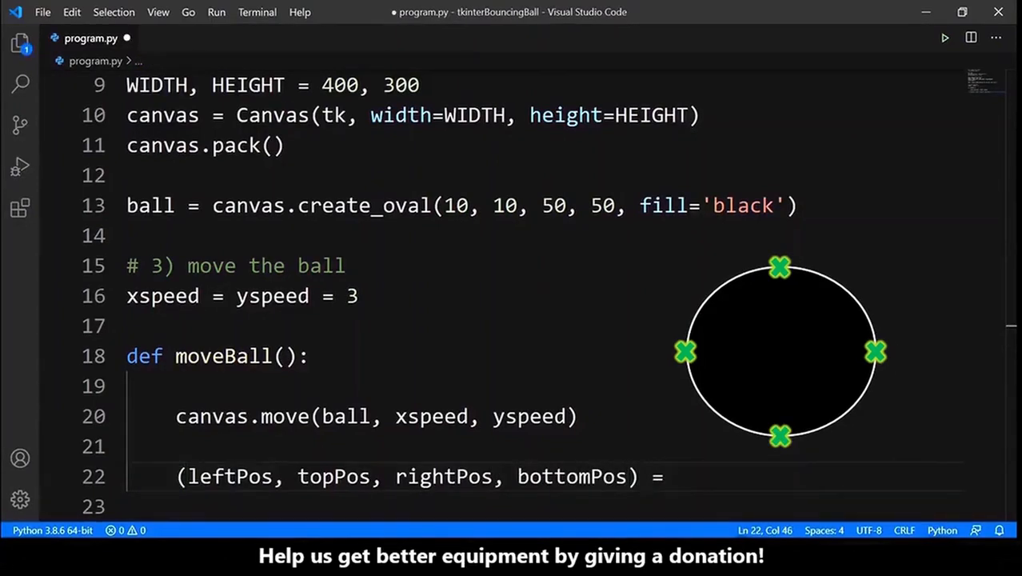
{"action": "type", "text": "canvas."}
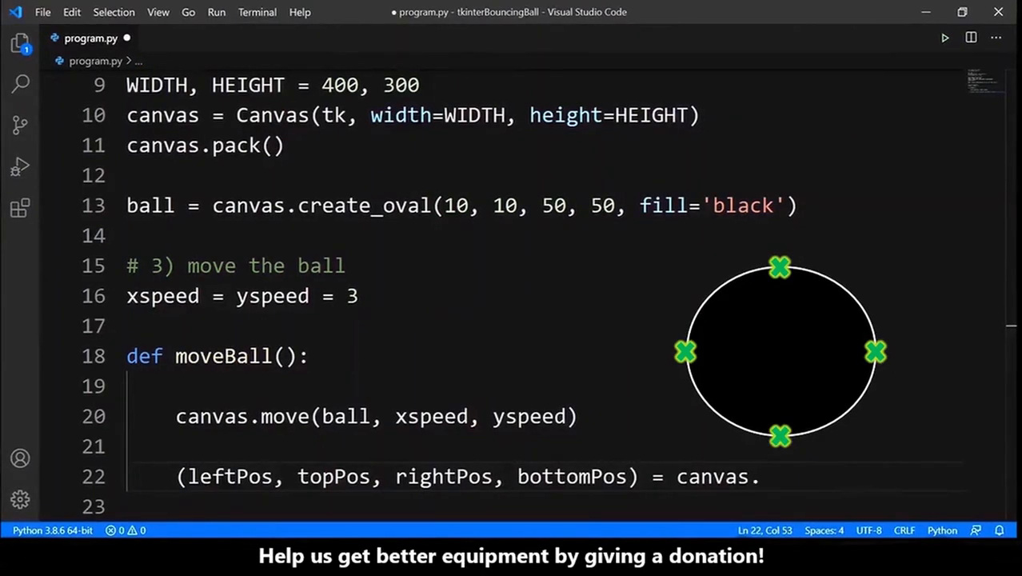
{"action": "type", "text": "coords(ball)"}
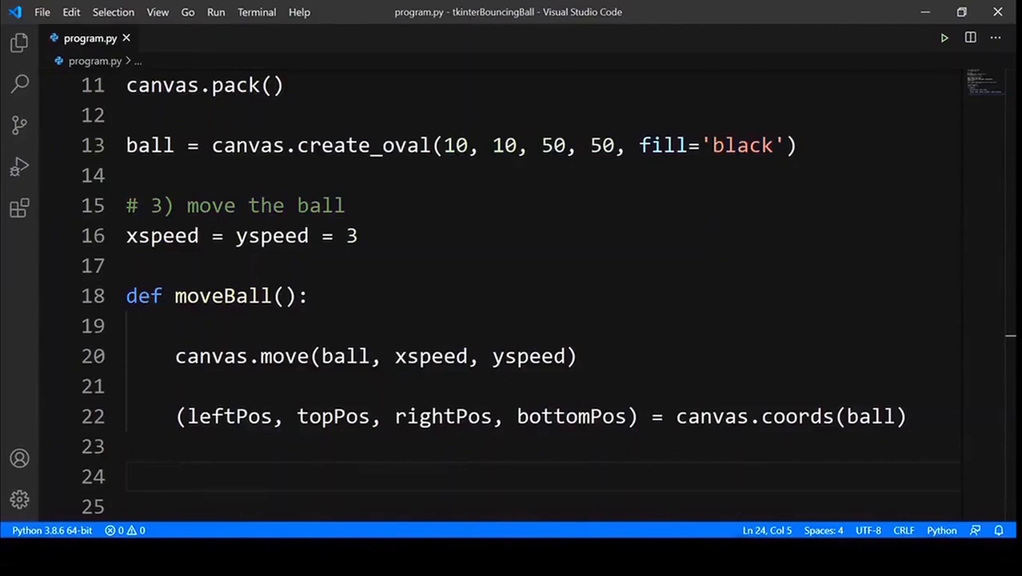
- Reverse xspeed when leftPos <= 0 or rightPos >= WIDTH
{"action": "type", "text": "if leftPos <="}
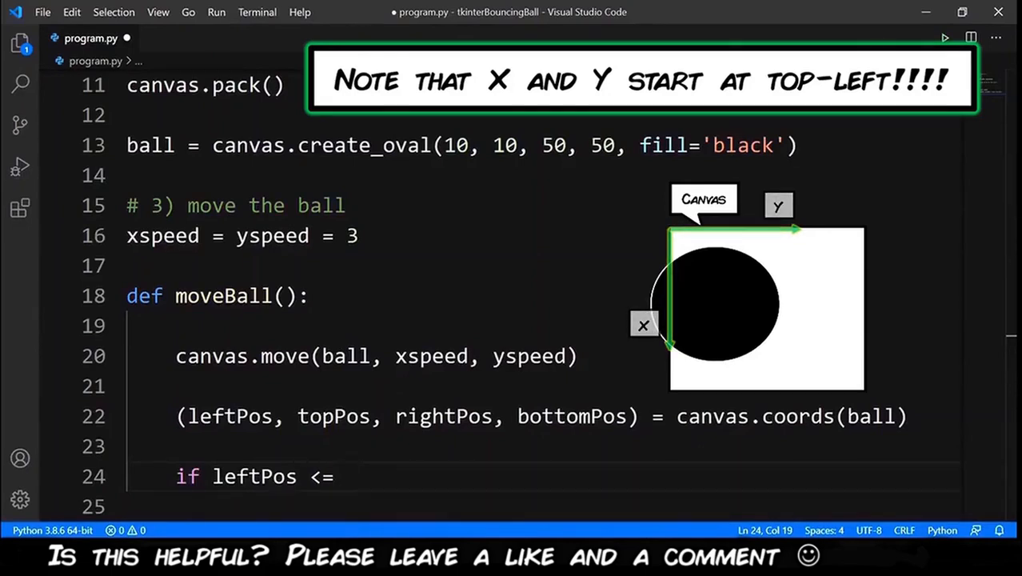
{"action": "type", "text": "0"}
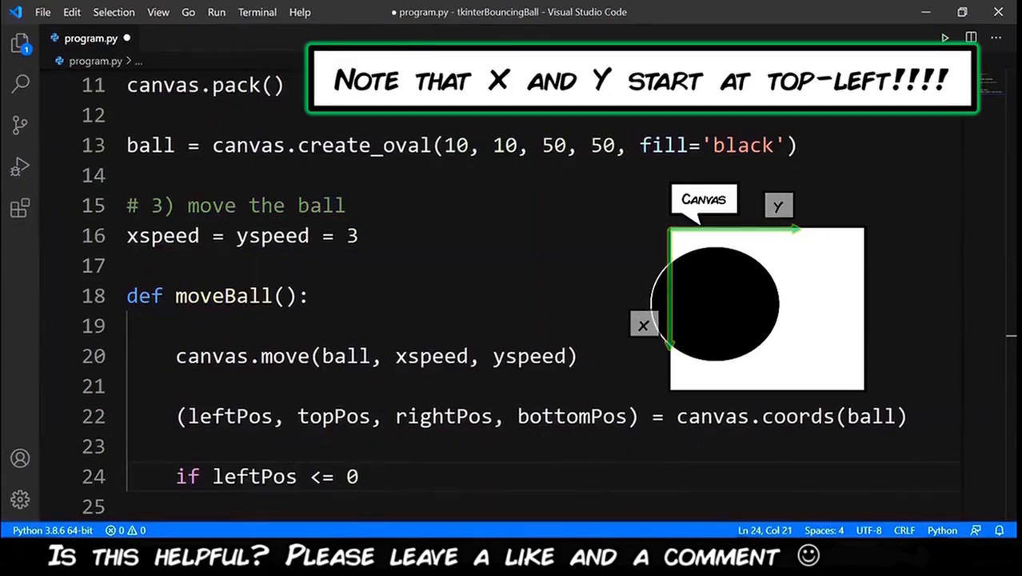
{"action": "type", "text": "or"}
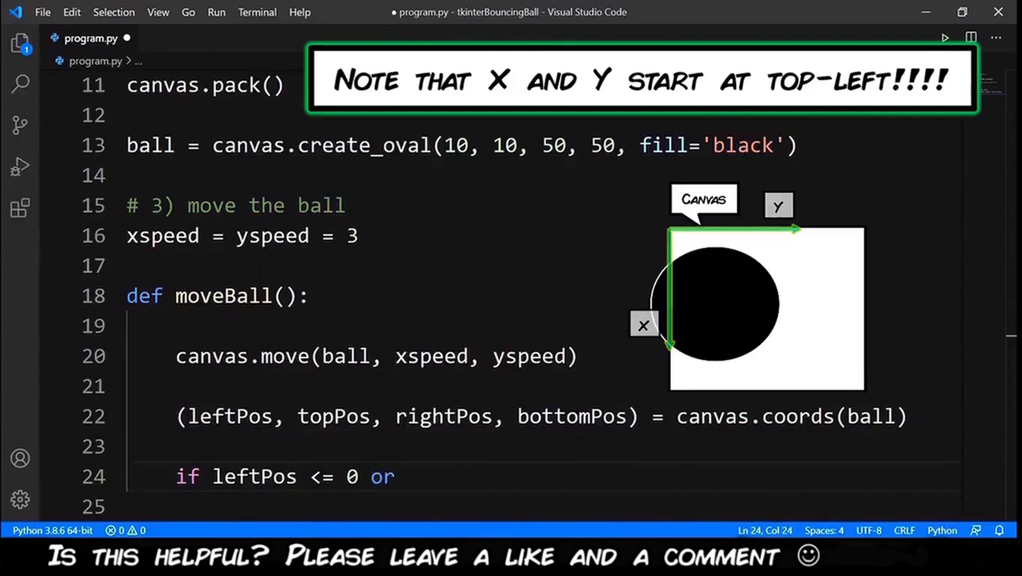
{"action": "type", "text": "rightPos >= WIDTH:"}
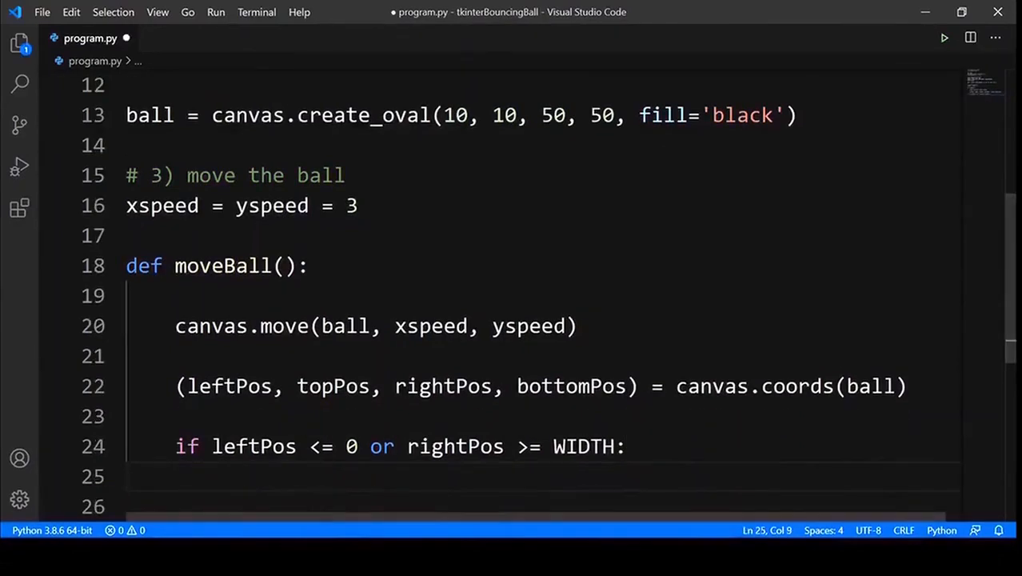
{"action": "type", "text": "xspeed ="}
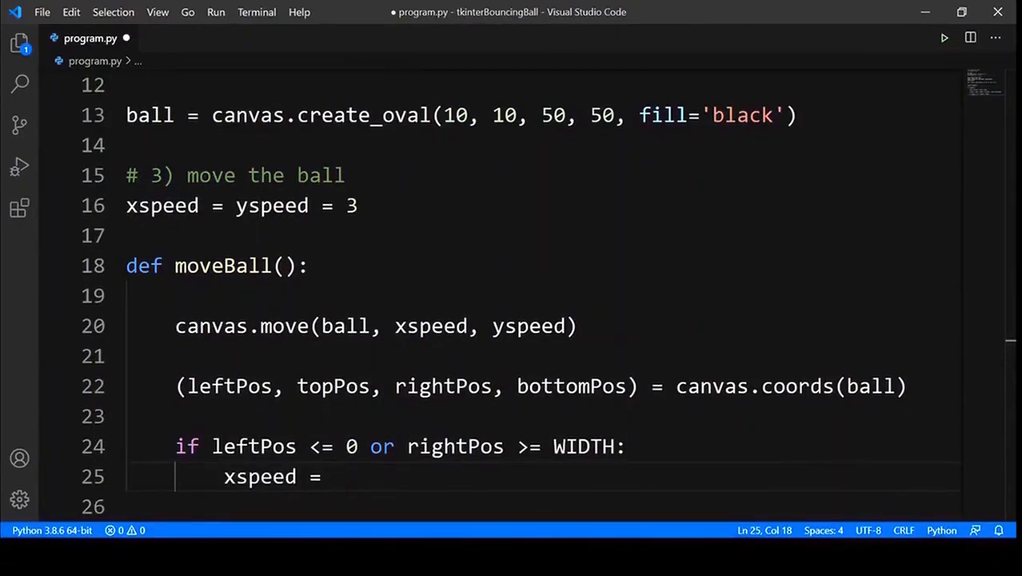
{"action": "type", "text": "-xspeed"}
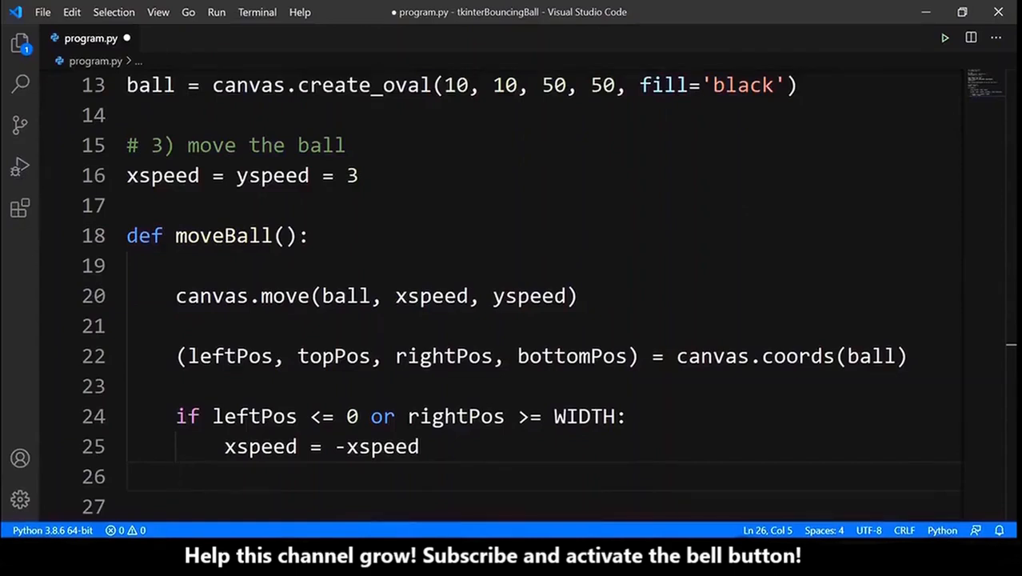
- Reverse yspeed when topPos <= 0 or bottomPos >= HEIGHT
{"action": "type", "text": "if topPos <= 0"}
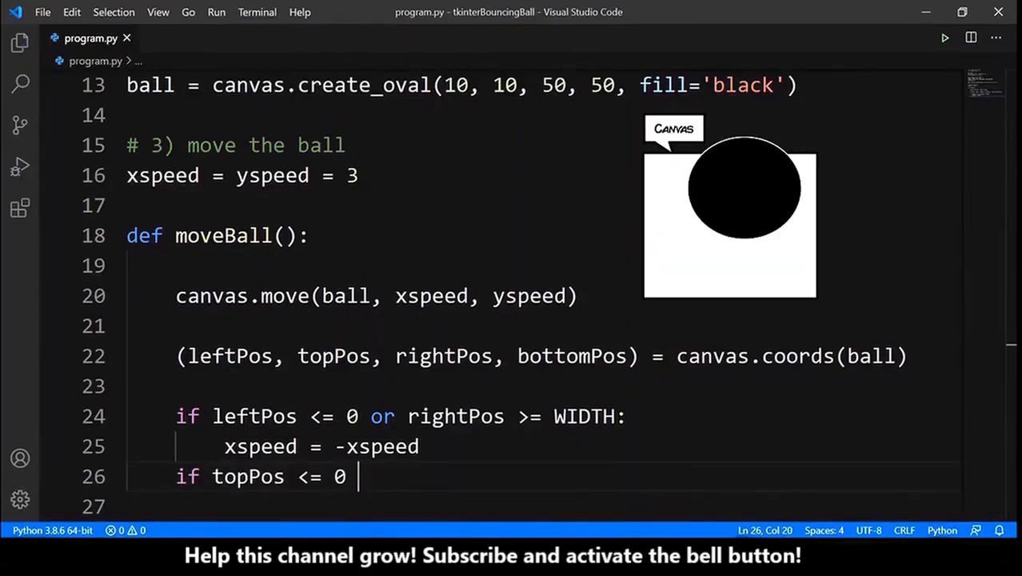
{"action": "type", "text": "or"}
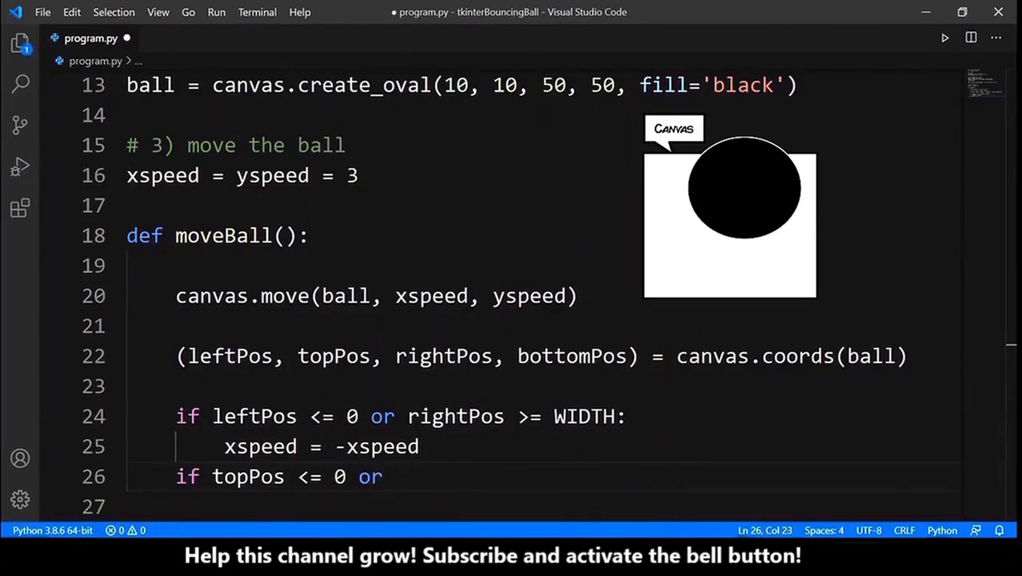
{"action": "type", "text": "bottomPos >= HEIGHT:"}
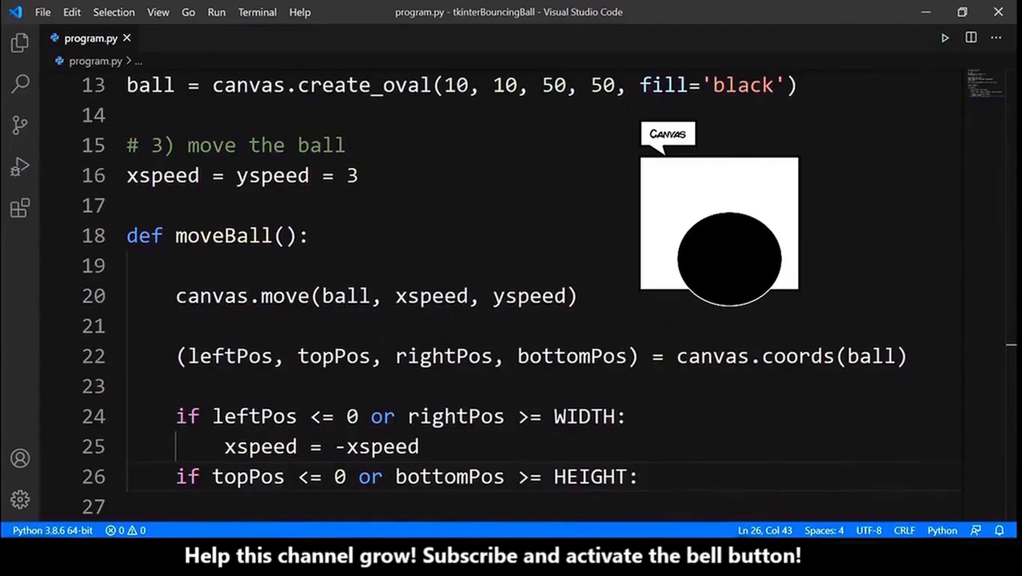
{"action": "type", "text": "yspeed = -yspeed"}
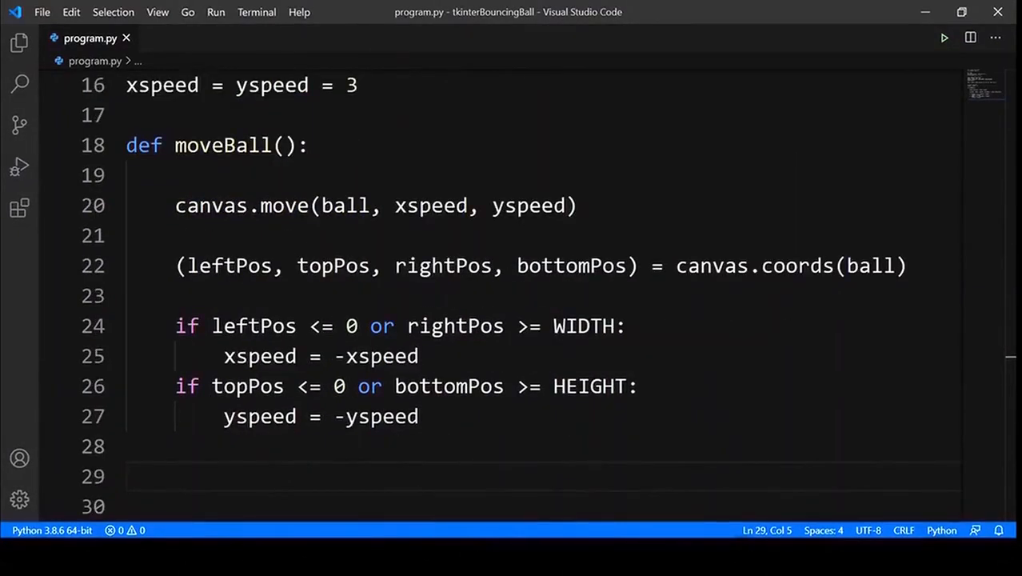
- End moveBall with canvas.after(30, moveBall) and start a new top-level line
{"action": "type", "text": "canvas"}
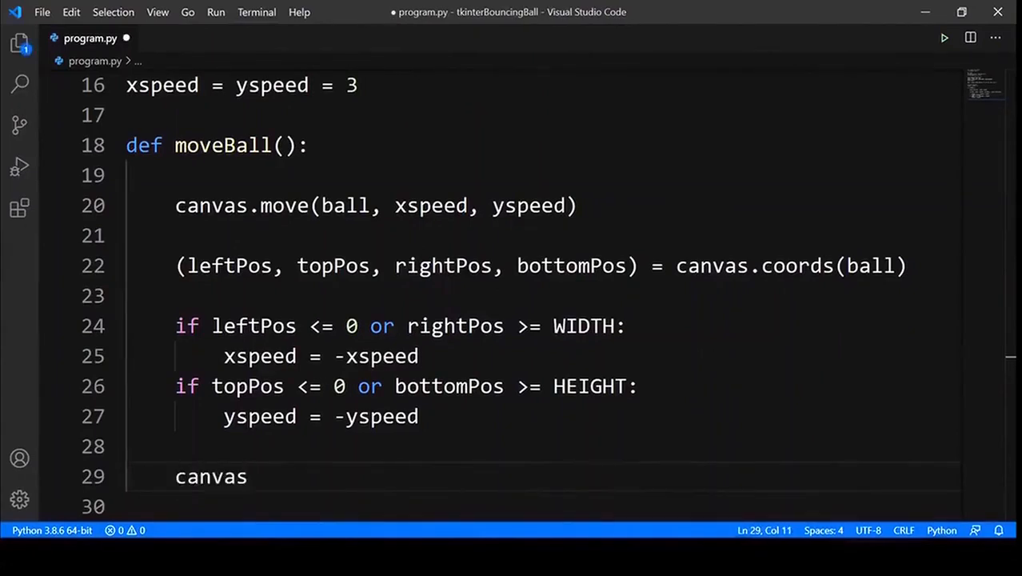
{"action": "type", "text": ".after(30)"}
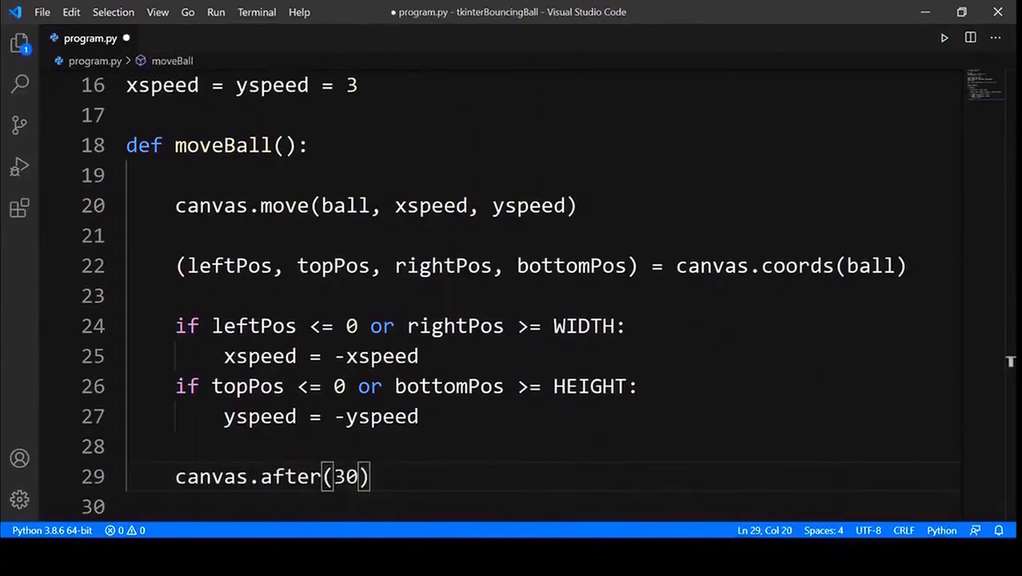
{"action": "type", "text": ", moveBall"}
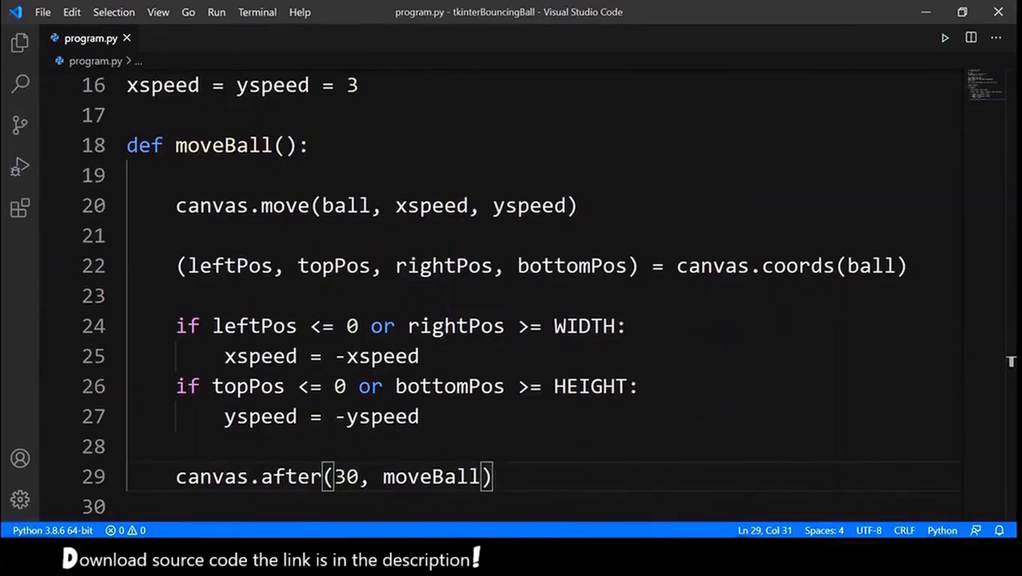
{"action": "key", "text": "enter"}
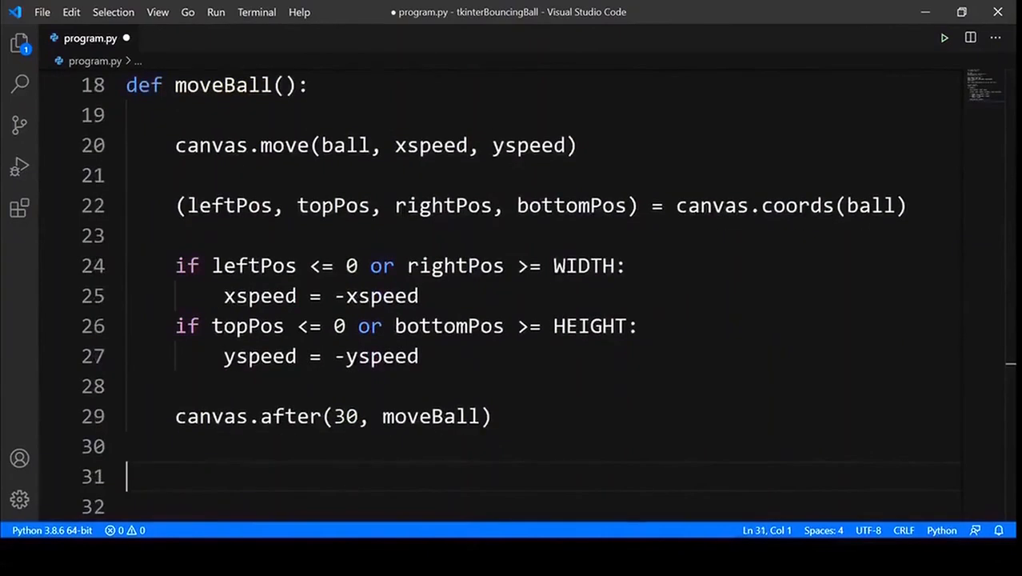
- Add top-level canvas.after(30, moveBall) and tk.mainloop() at the bottom
{"action": "type", "text": "canvas.after(30, moveBall)"}
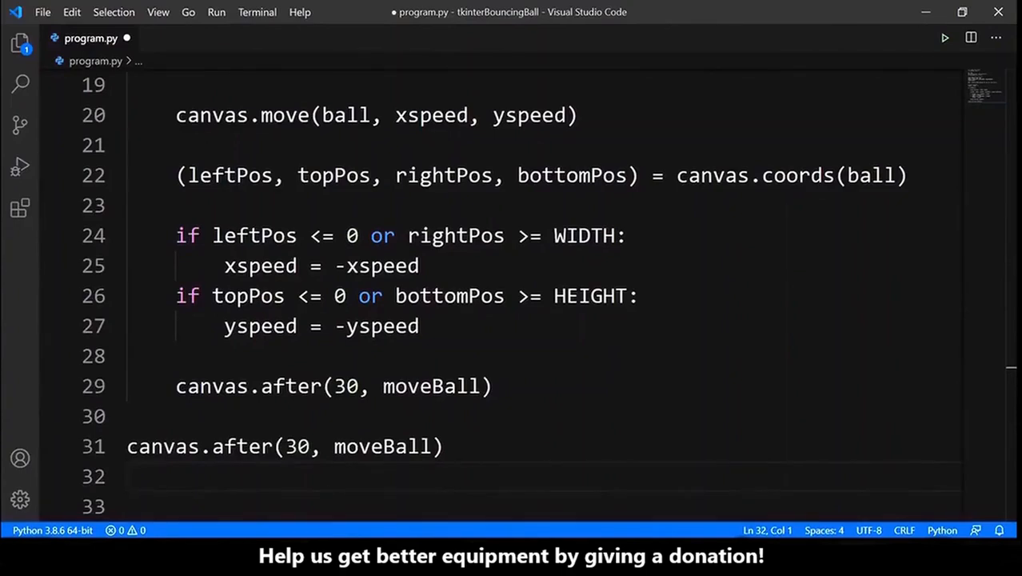
{"action": "type", "text": "tk.mainloop()"}
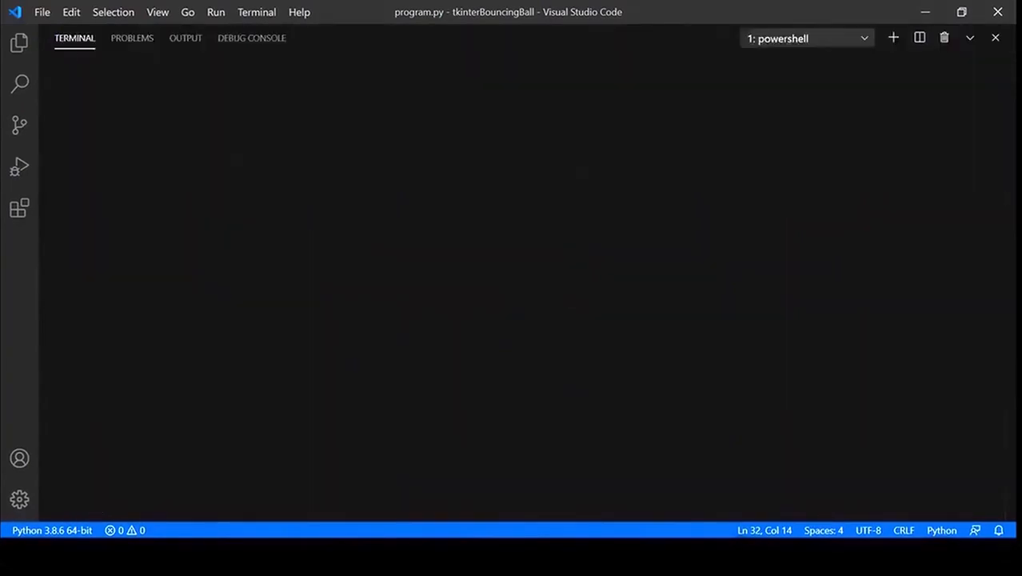
- Run py .\program.py in the terminal, then return to the editor
{"action": "type", "text": "py .\\program.py"}
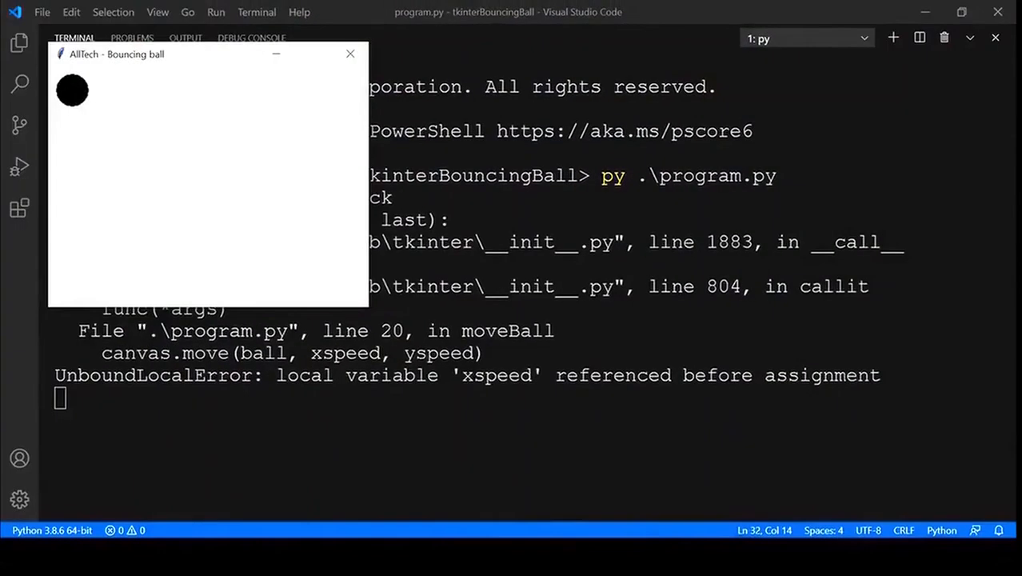
{"action": "left_click", "coordinate": [350, 53]}
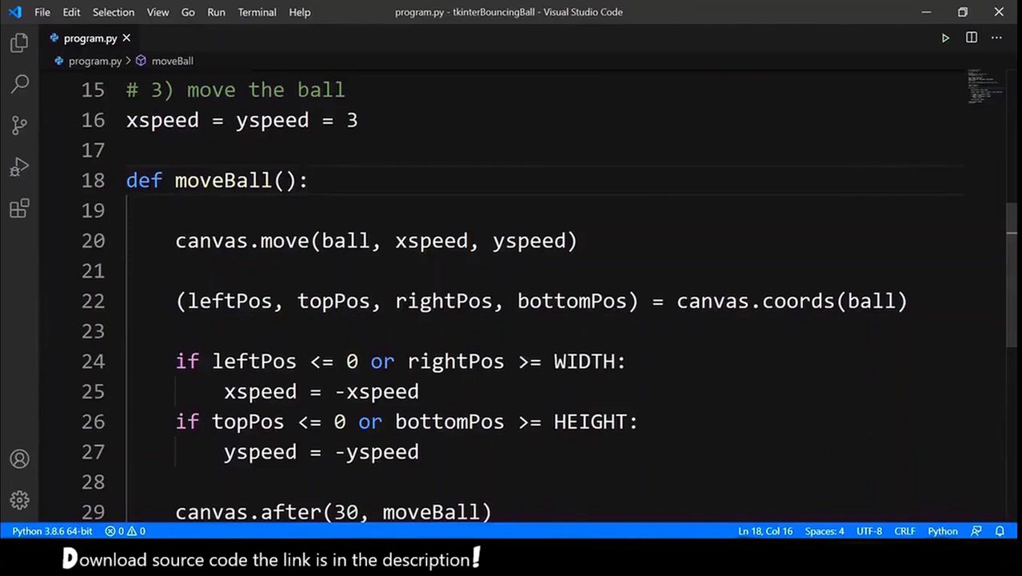
- Insert a blank line at the start of the moveBall body
{"action": "key", "text": "Enter"}
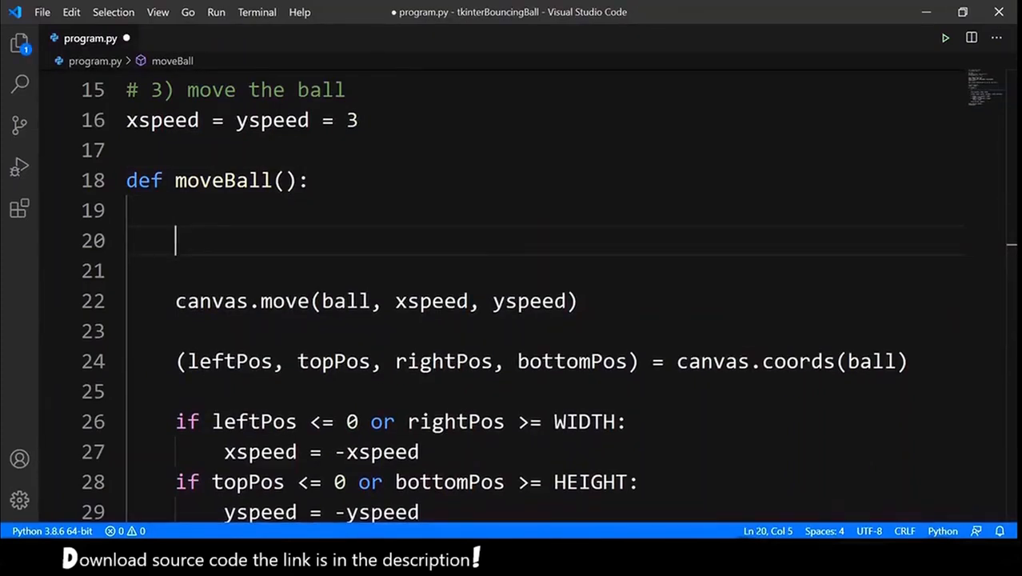
- Add the line 'global xspeed, yspeed' at the top of moveBall
{"action": "type", "text": "global"}
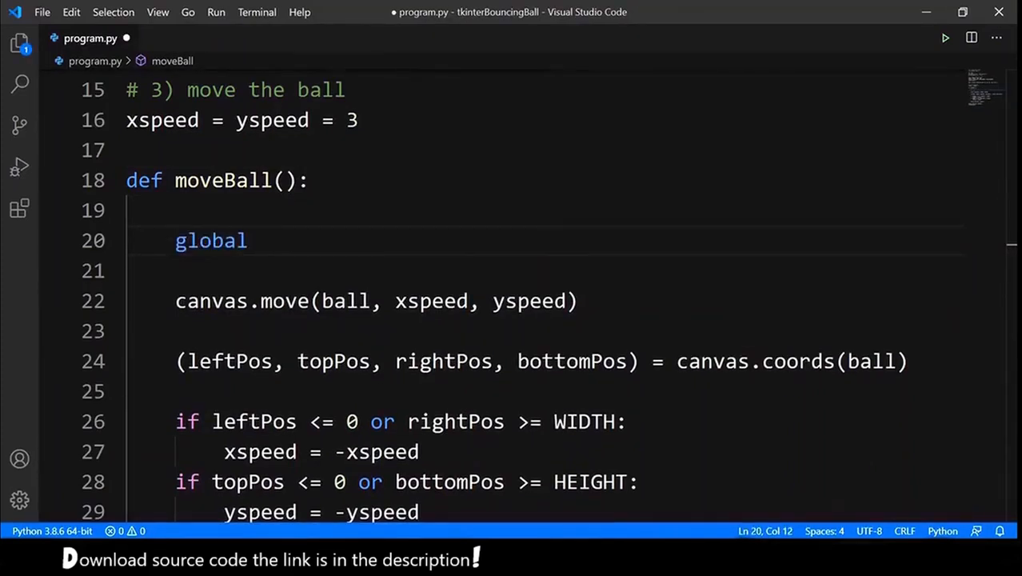
{"action": "type", "text": "xspeed, yspeed"}
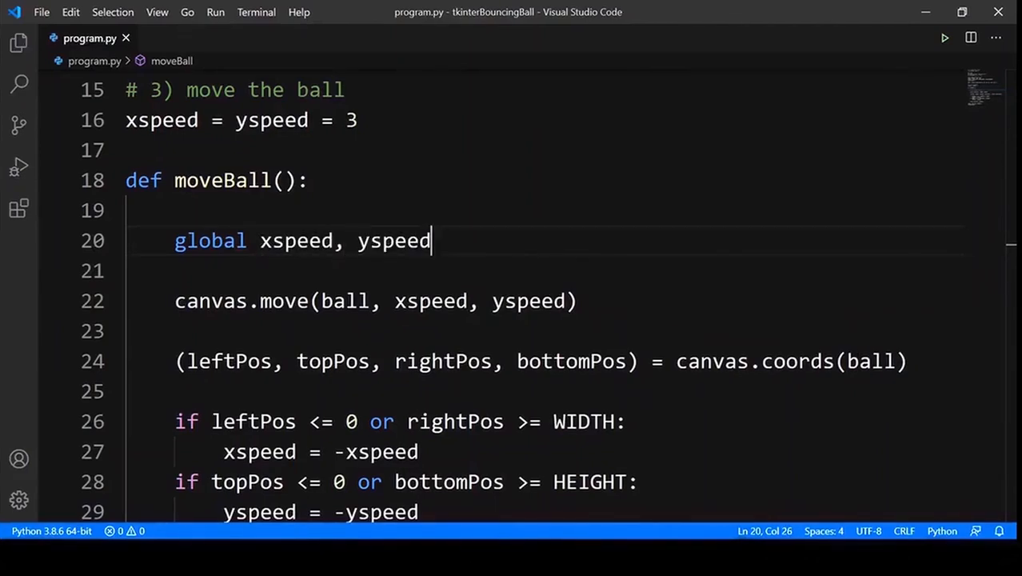